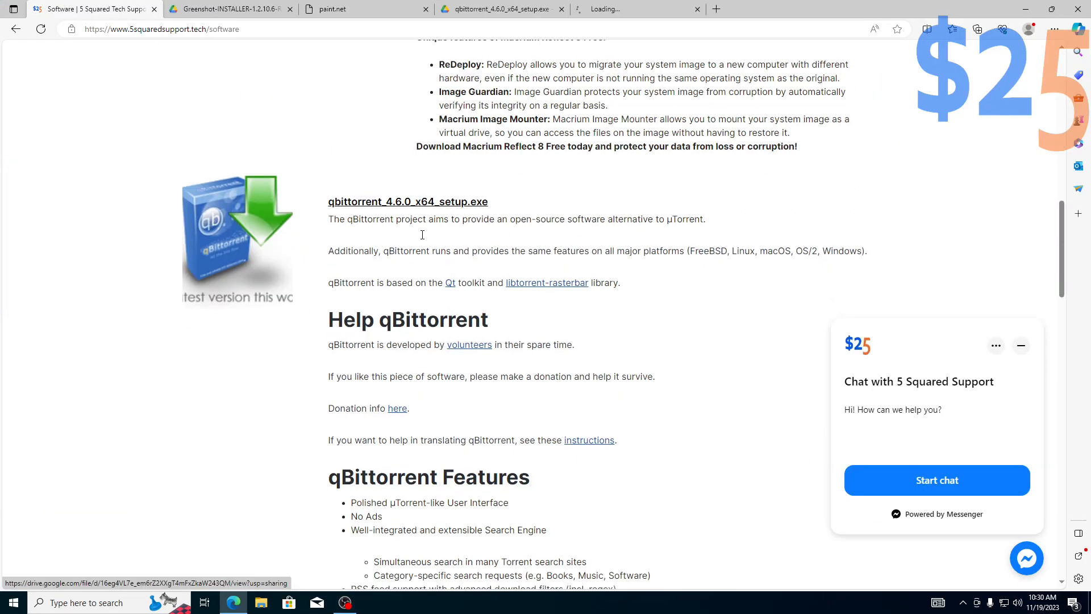
- Leave the Edge download page and begin installing LibreOffice from the desktop
left_click(407, 201)
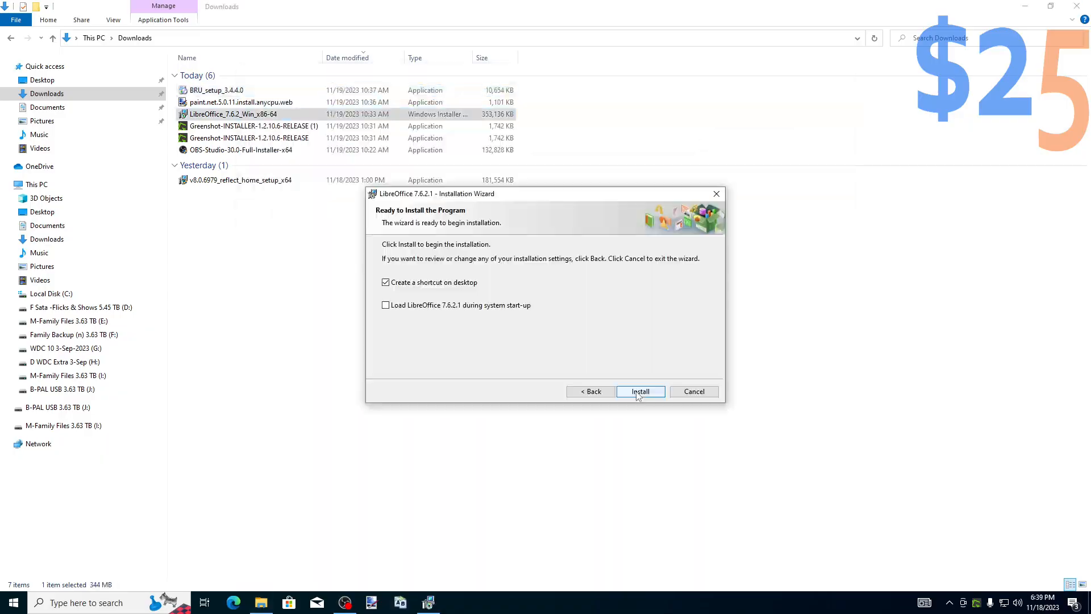
left_click(639, 391)
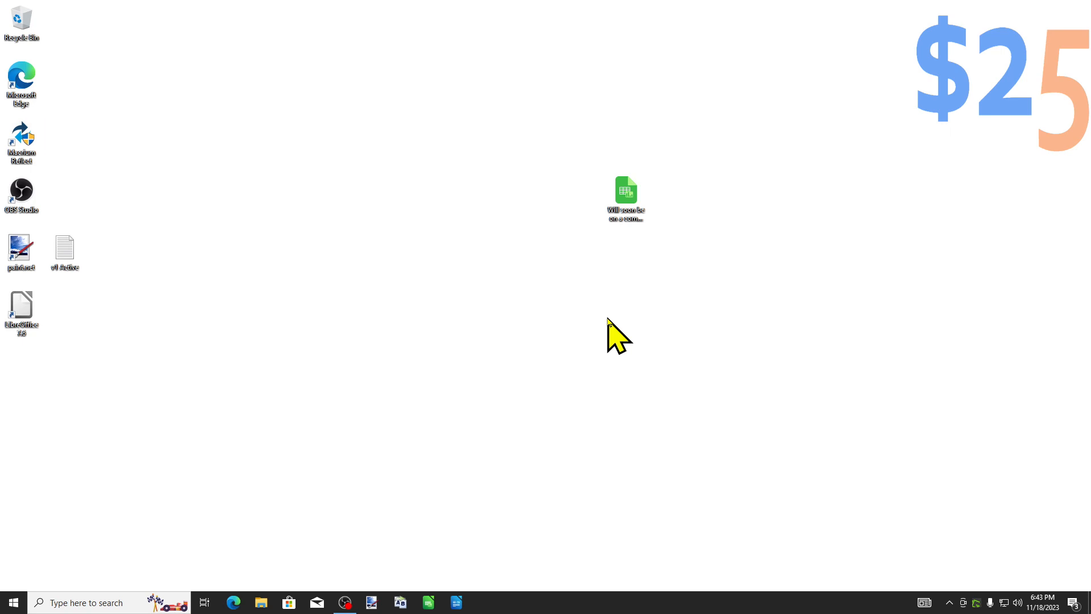
mouse_move(32, 143)
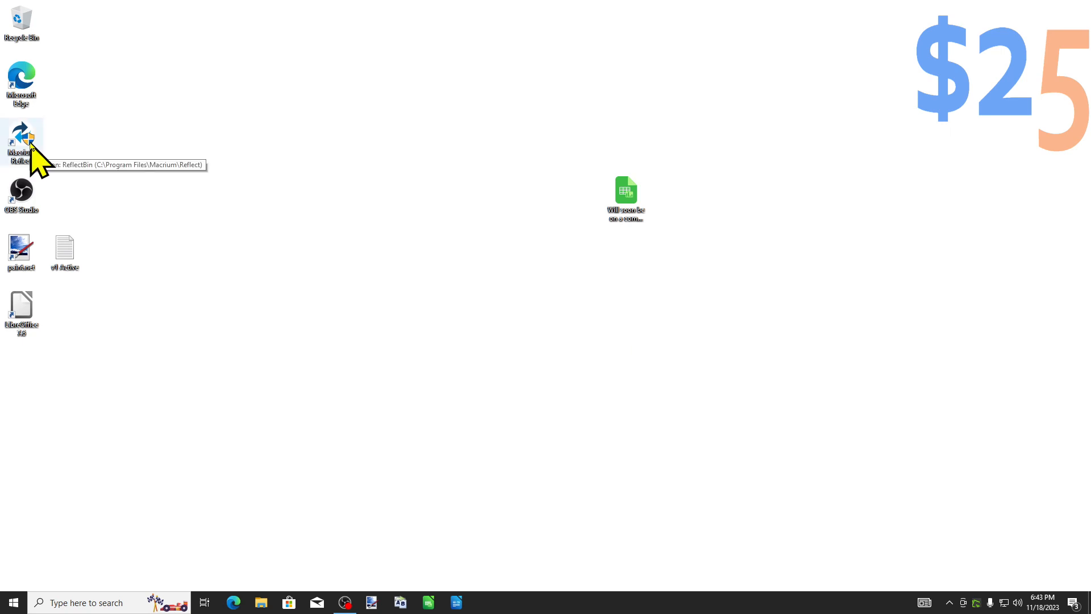
- Launch Macrium Reflect and select Disk 2, the Samsung SSD holding drive C
double_click(20, 143)
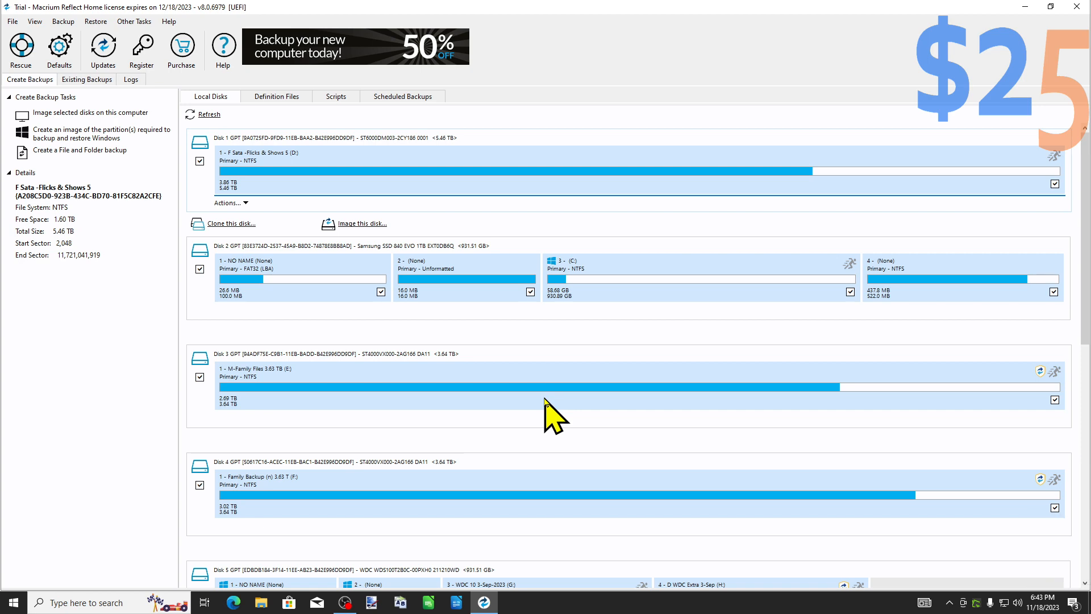
left_click(302, 279)
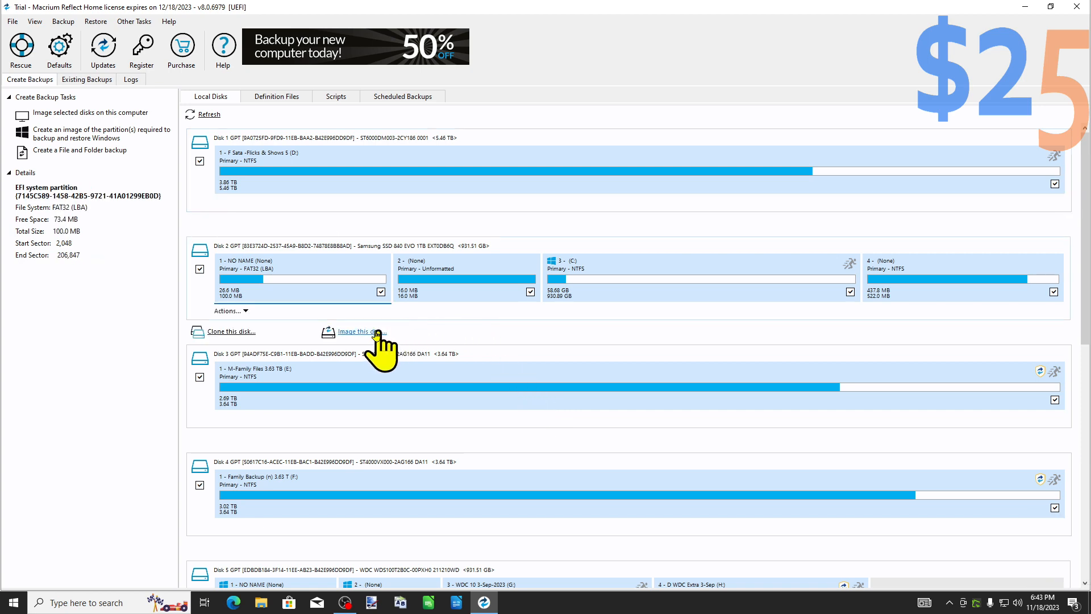
- Image the SSD to a new 'Restore to VM' folder on the B-PAL USB drive
left_click(356, 332)
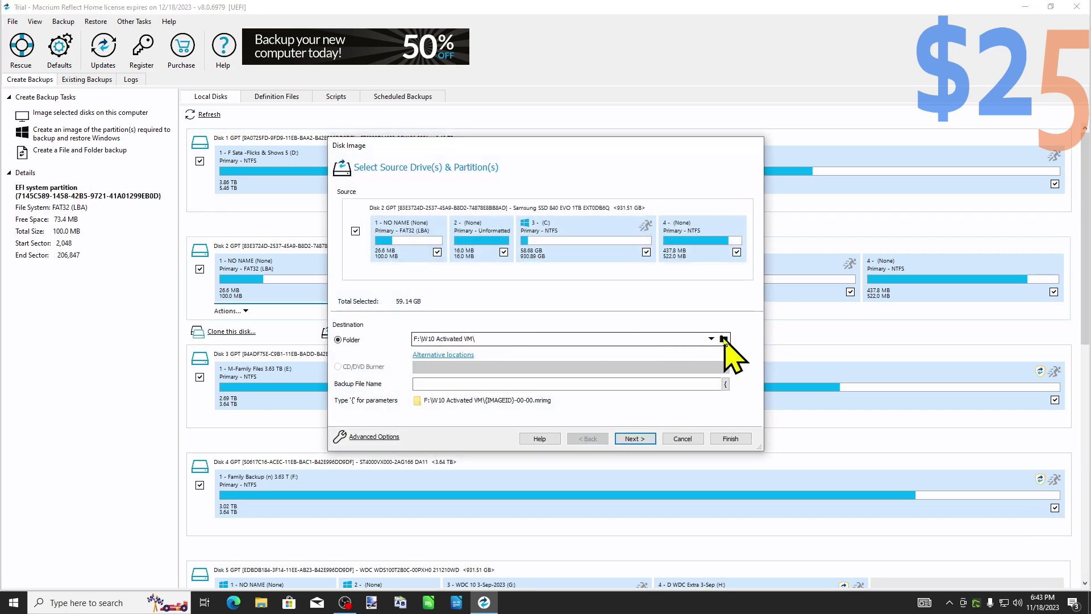
left_click(725, 339)
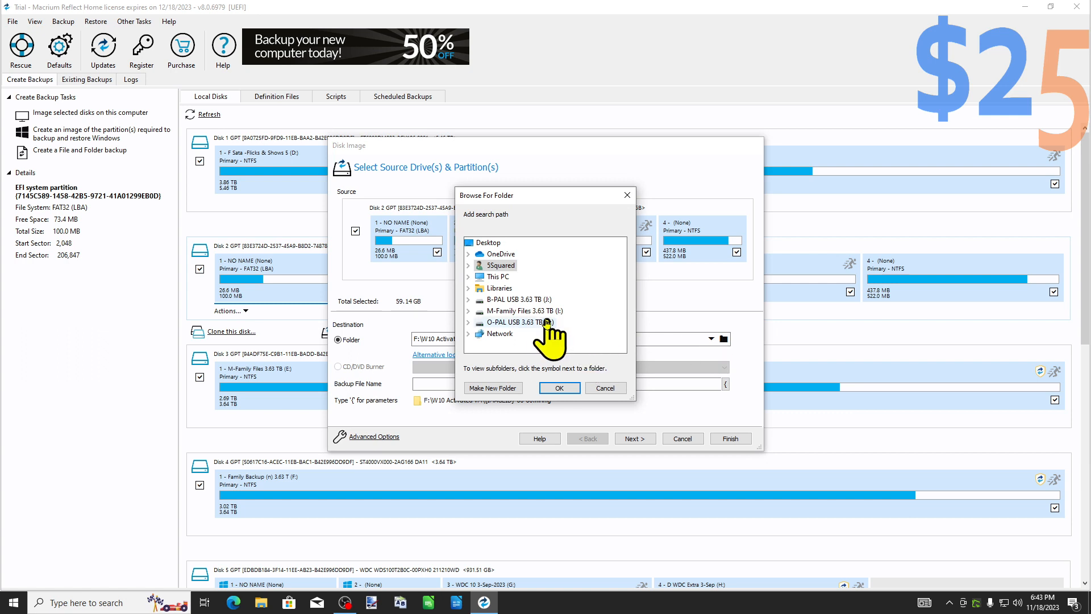
mouse_move(511, 309)
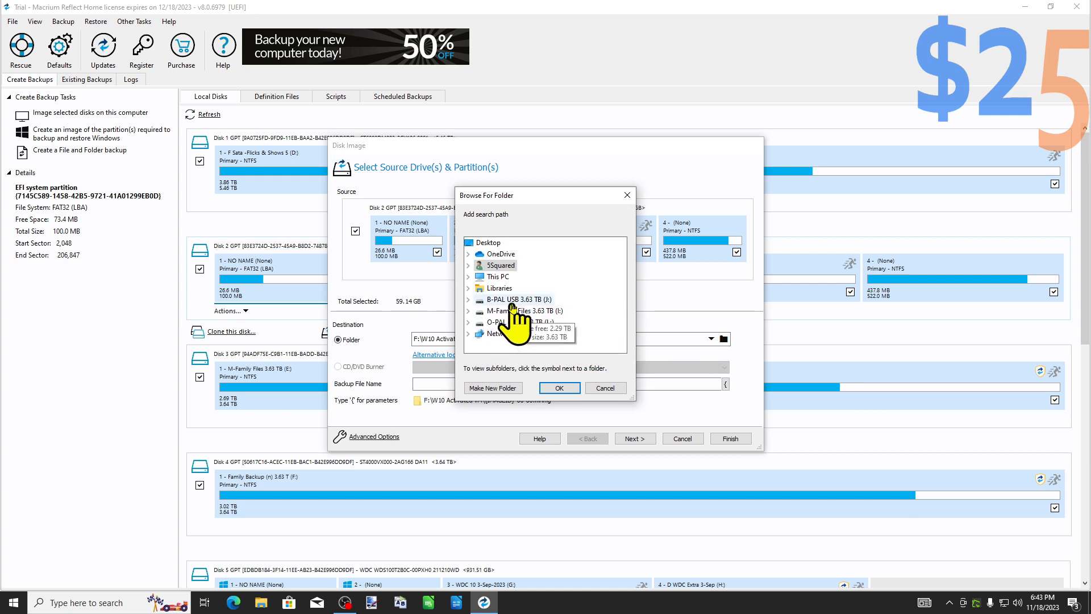
left_click(469, 299)
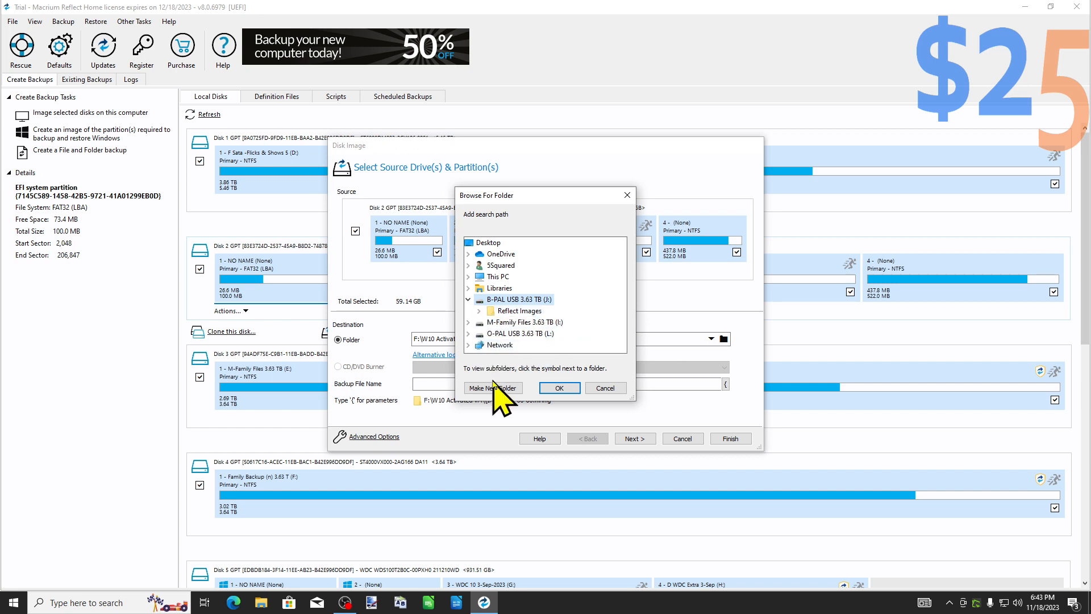
left_click(492, 387)
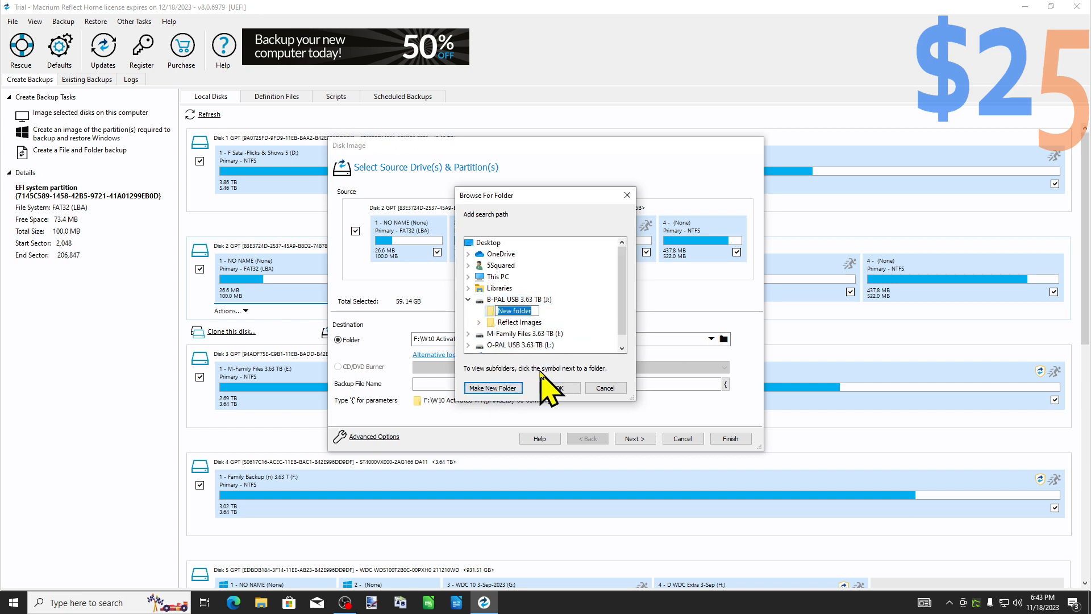
type("Restore to VM")
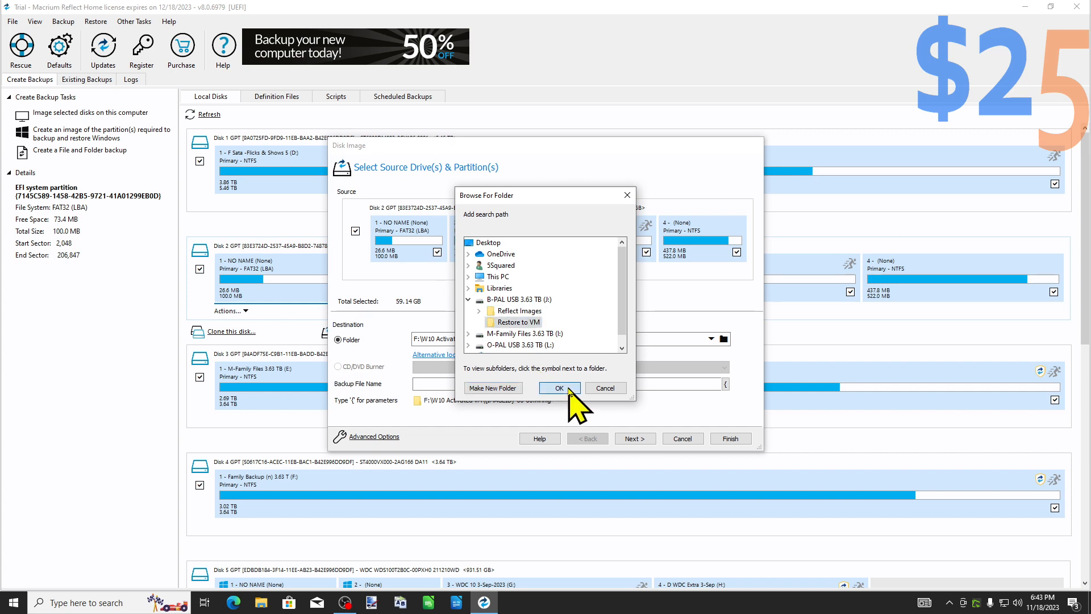
left_click(558, 388)
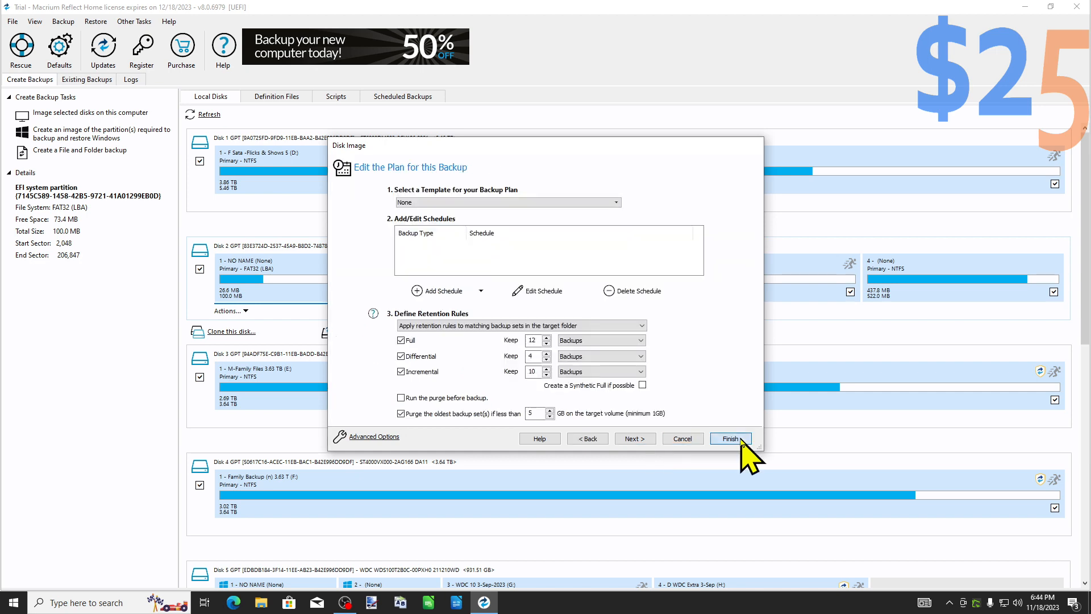
- Finish the plan, run the backup now, and dismiss the completed progress window
left_click(730, 439)
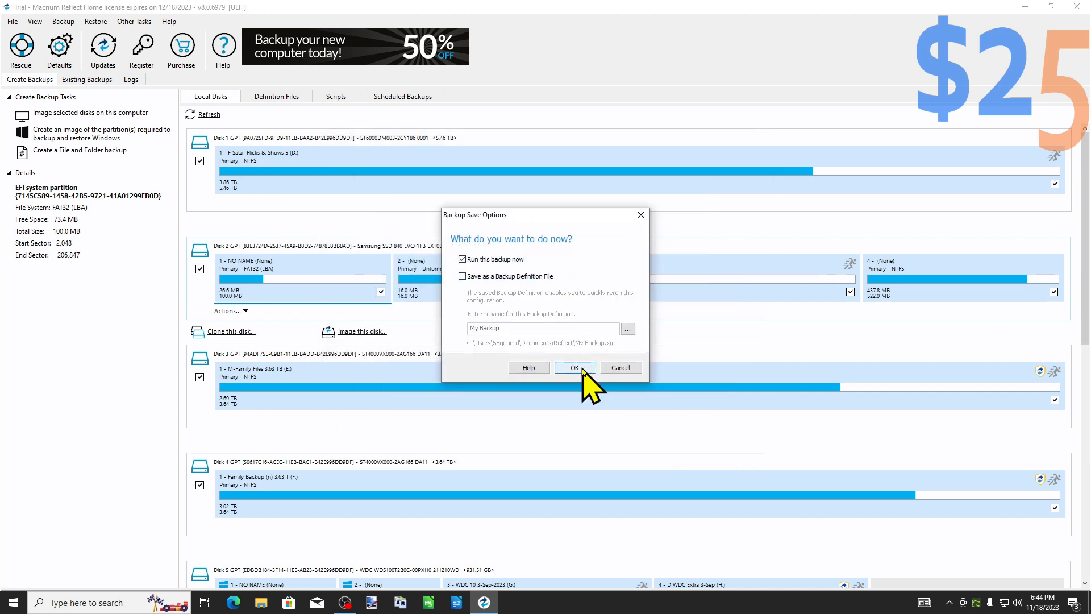
left_click(574, 367)
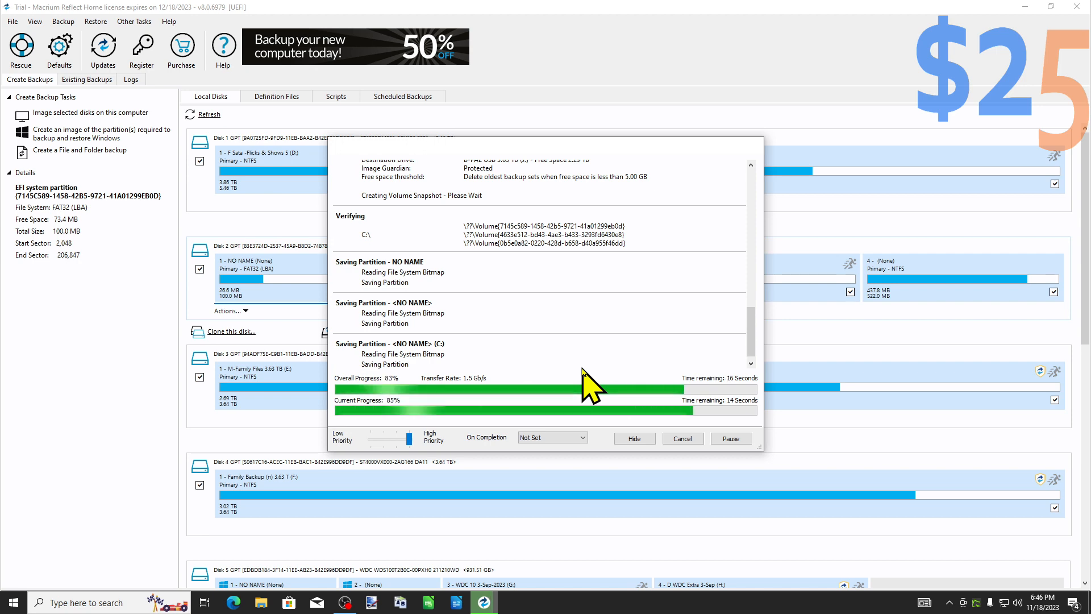
left_click(681, 439)
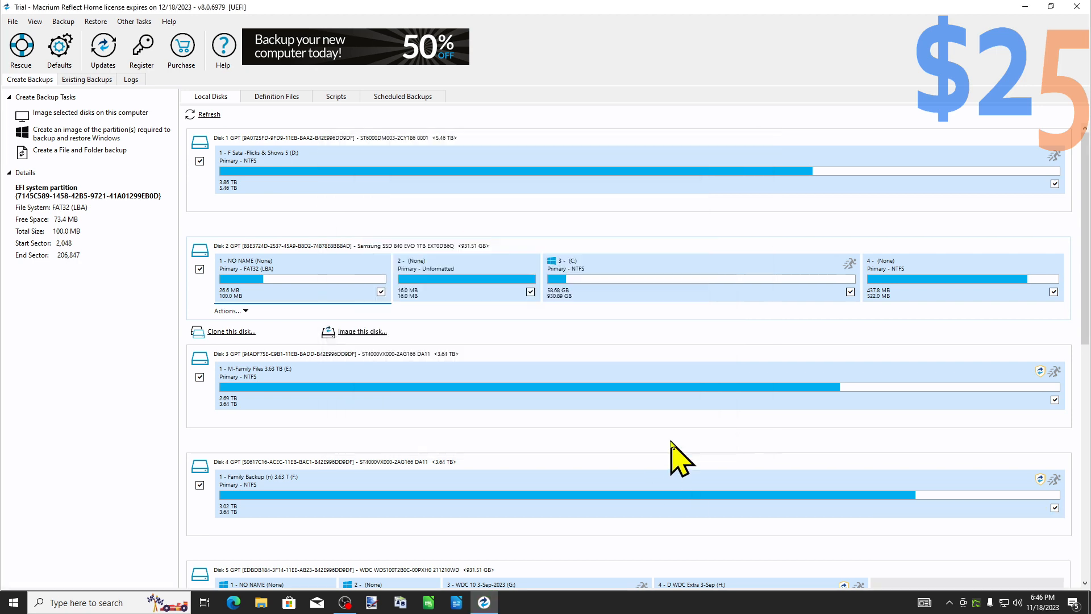
mouse_move(754, 508)
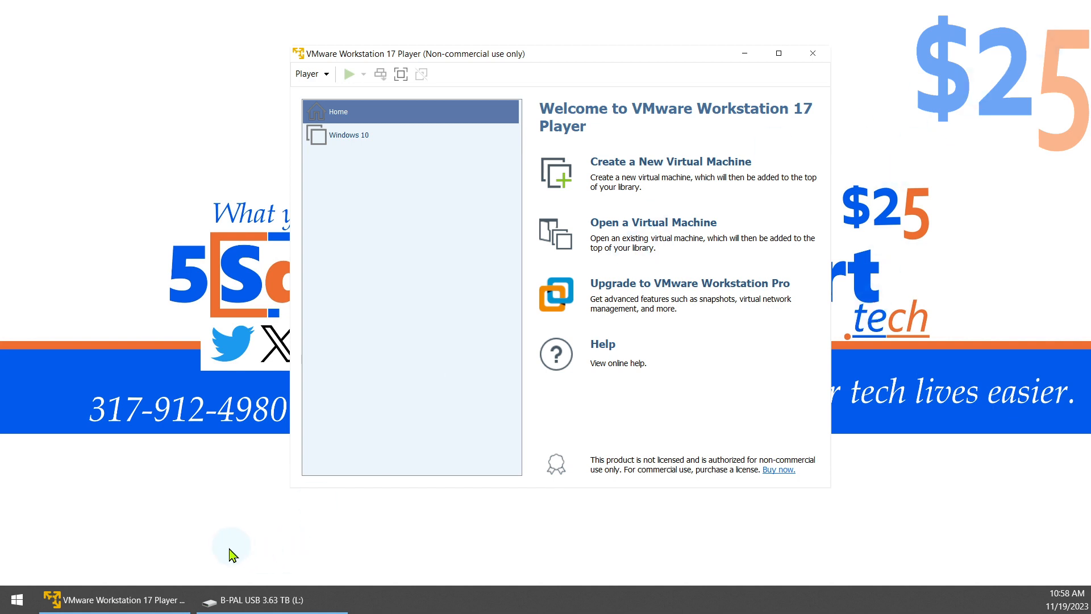
mouse_move(193, 520)
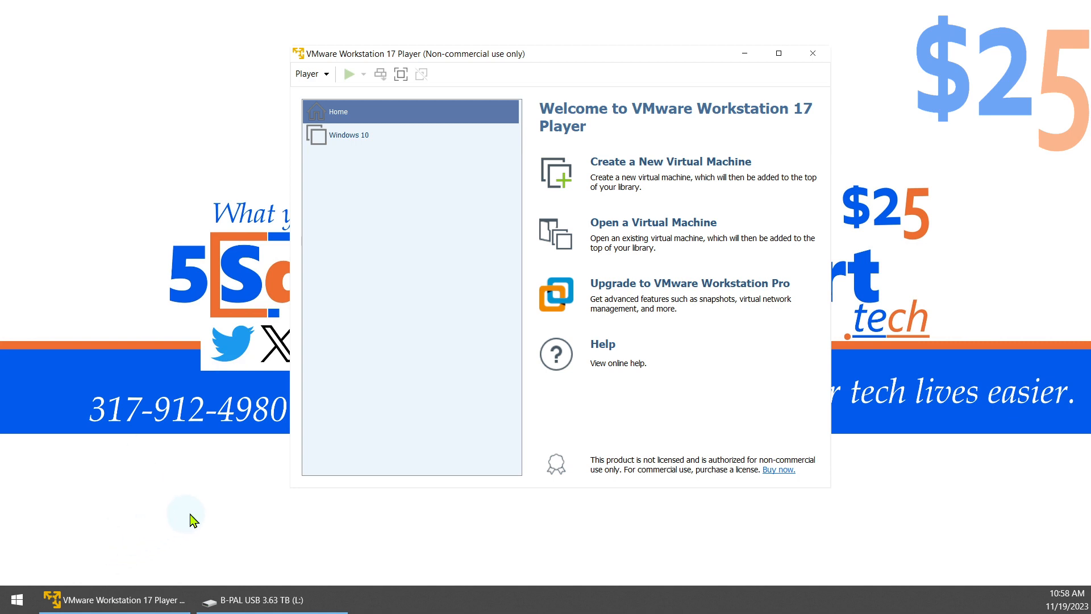
mouse_move(290, 525)
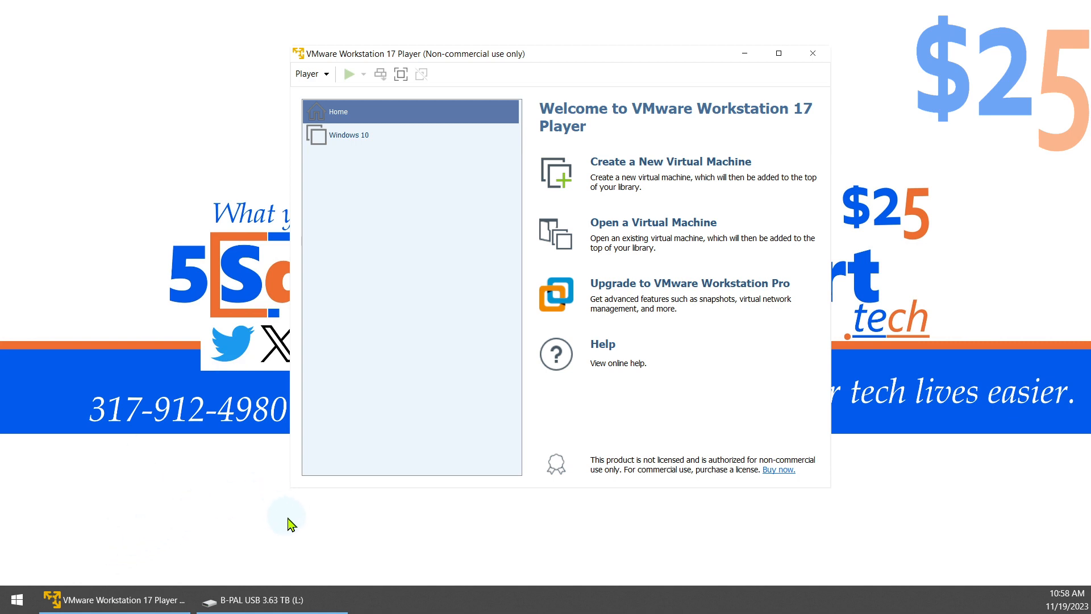
mouse_move(256, 600)
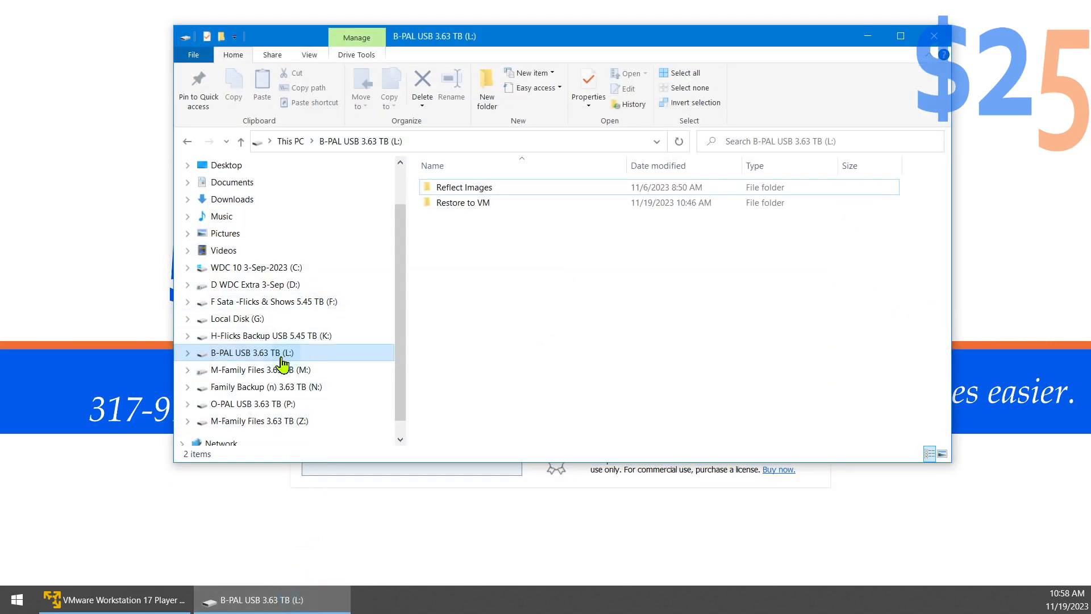
mouse_move(240, 360)
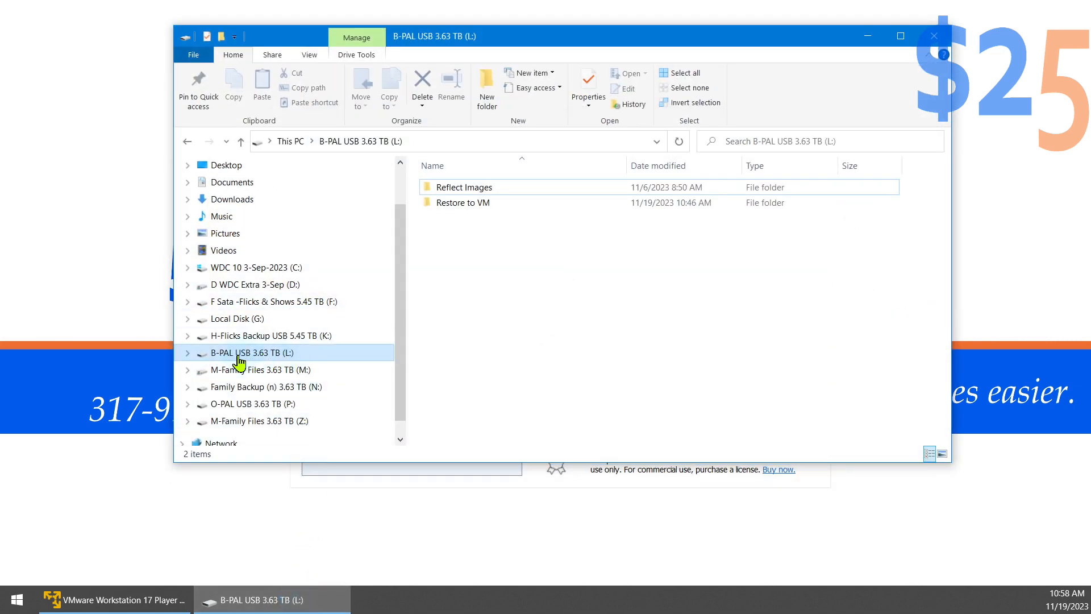
- Open the Restore to VM folder showing the image file, then bring up the Start tools menu
left_click(462, 202)
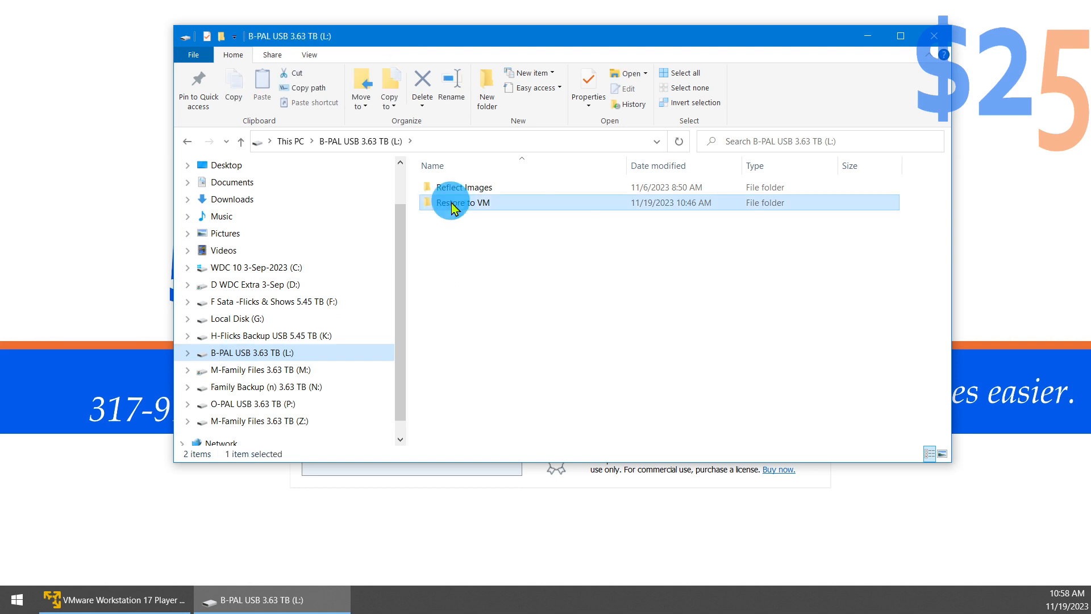
double_click(462, 202)
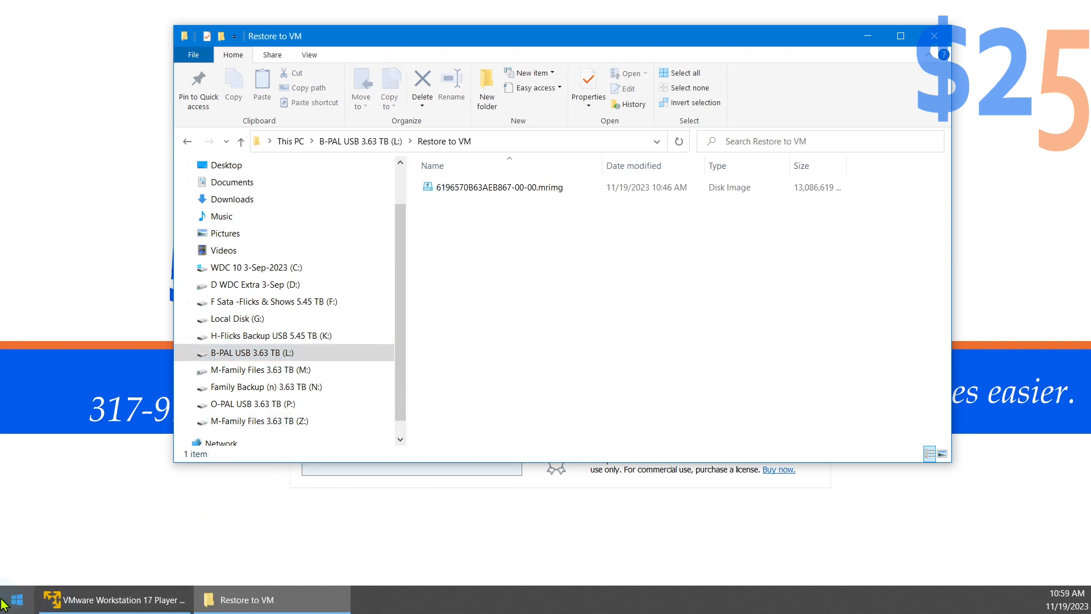
right_click(12, 599)
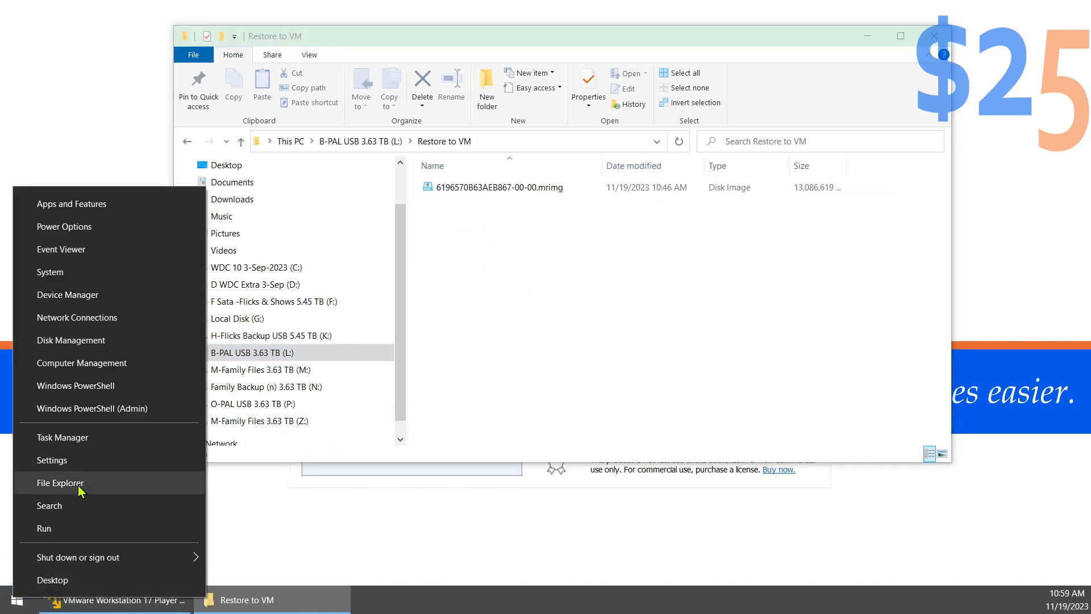
- Review Disk 1's G: partition and Disk 8's B-PAL USB partition in Disk Management, then close it
left_click(475, 352)
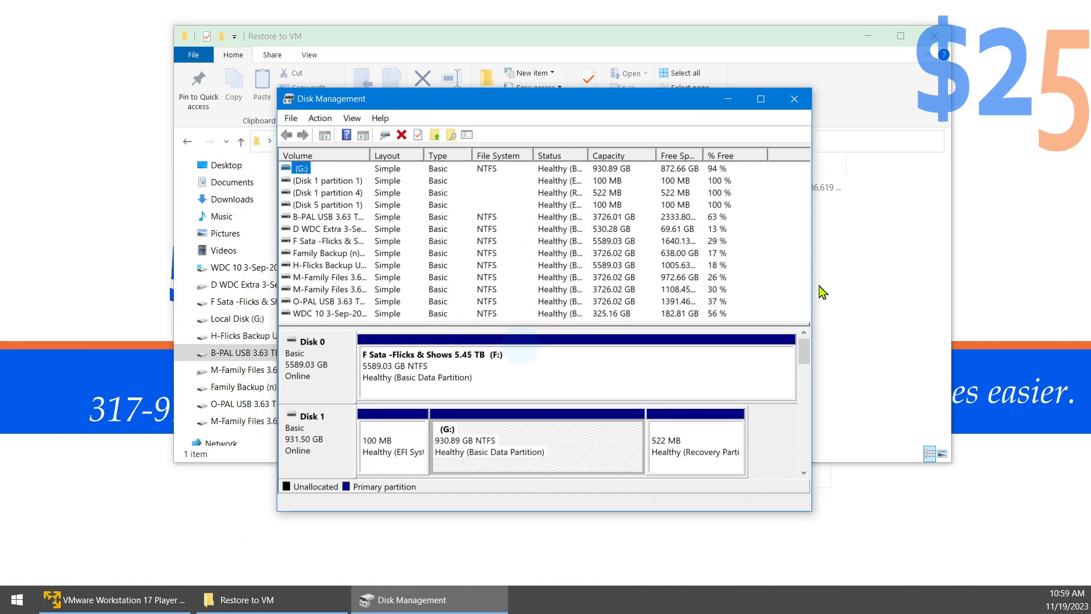
left_click(760, 98)
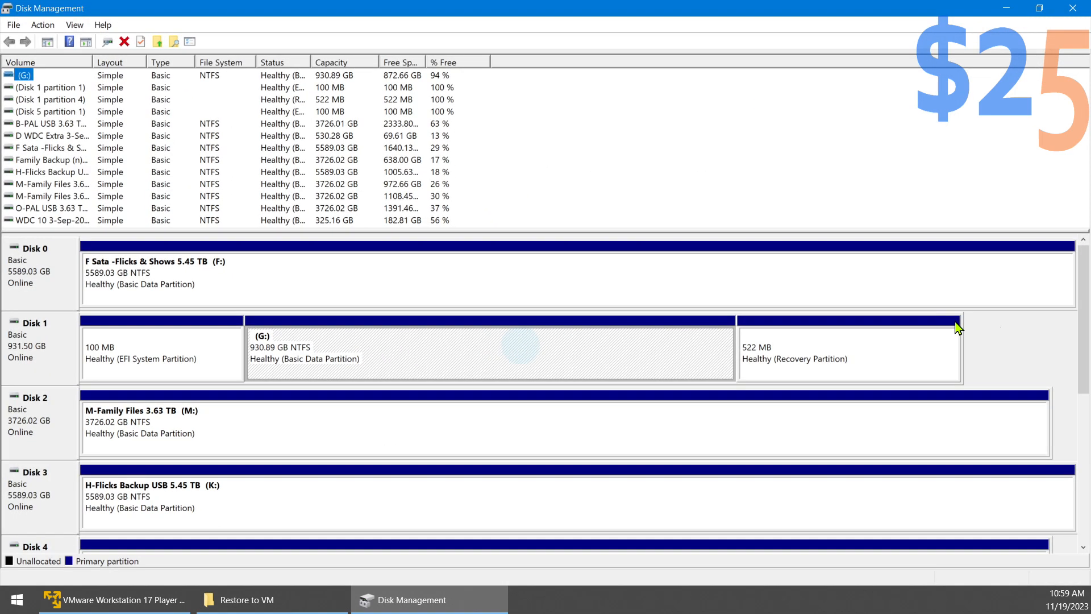
scroll("down", 3)
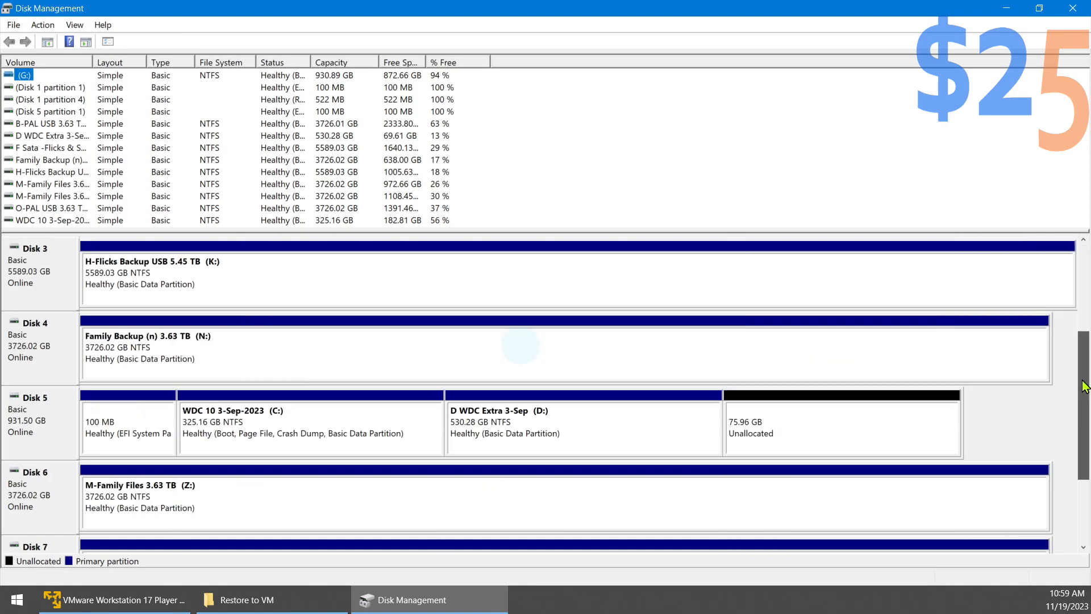
scroll("down", 3)
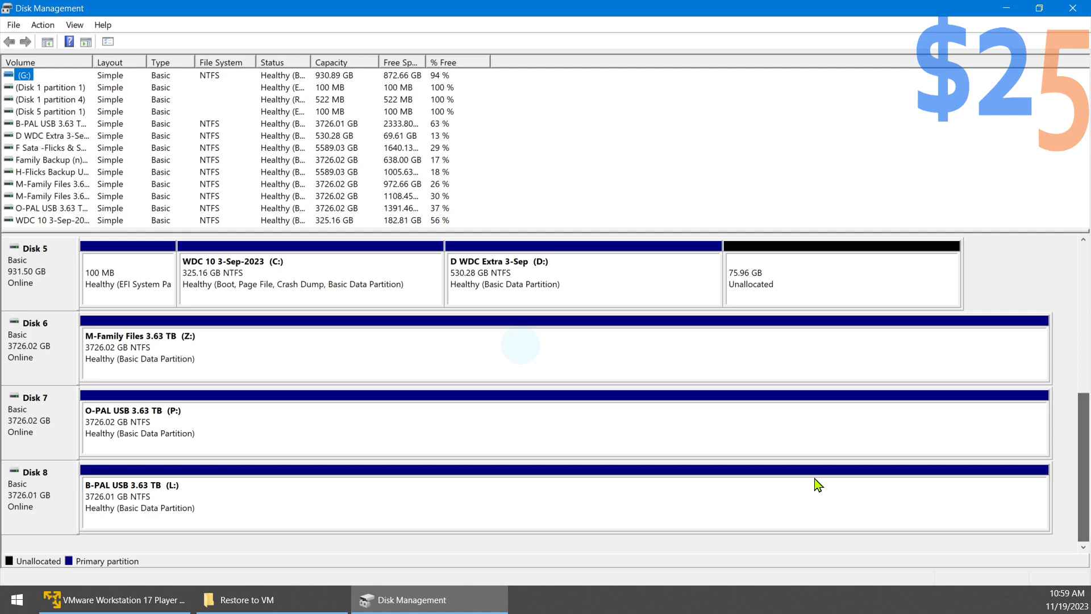
left_click(557, 494)
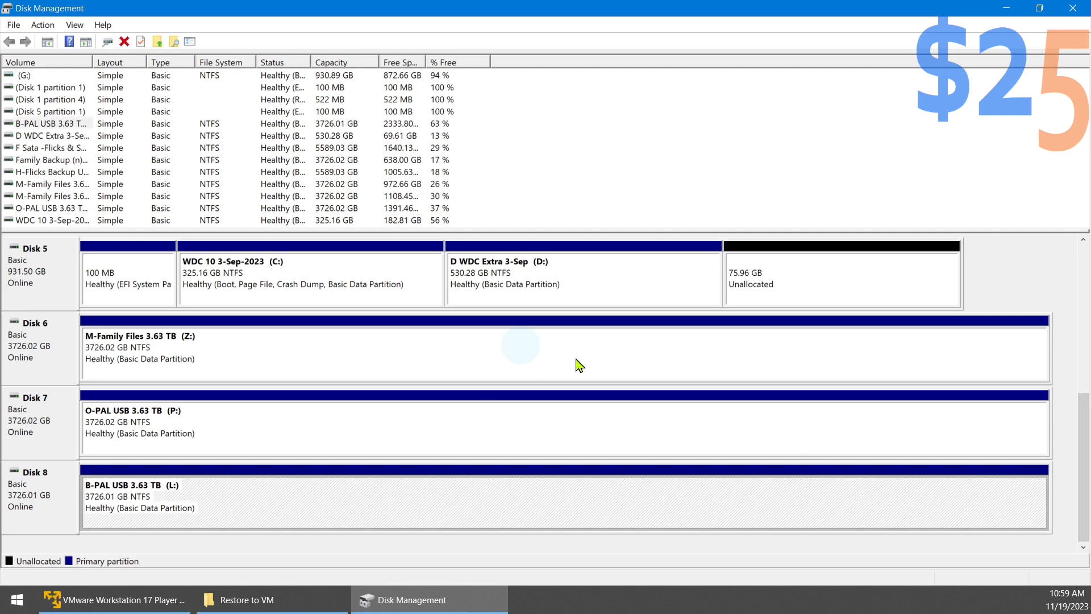
left_click(247, 599)
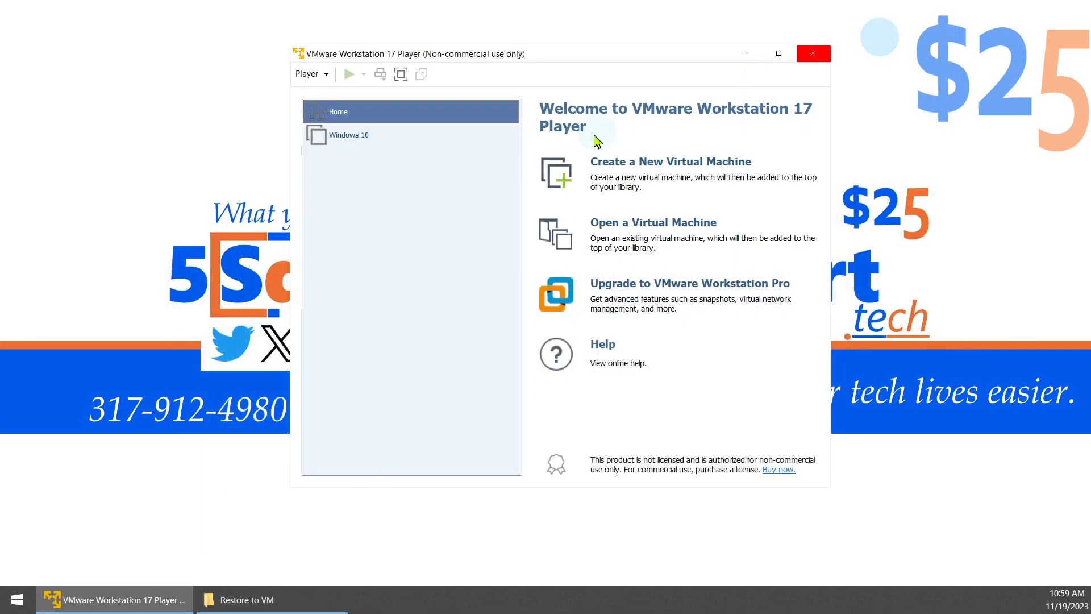
mouse_move(459, 63)
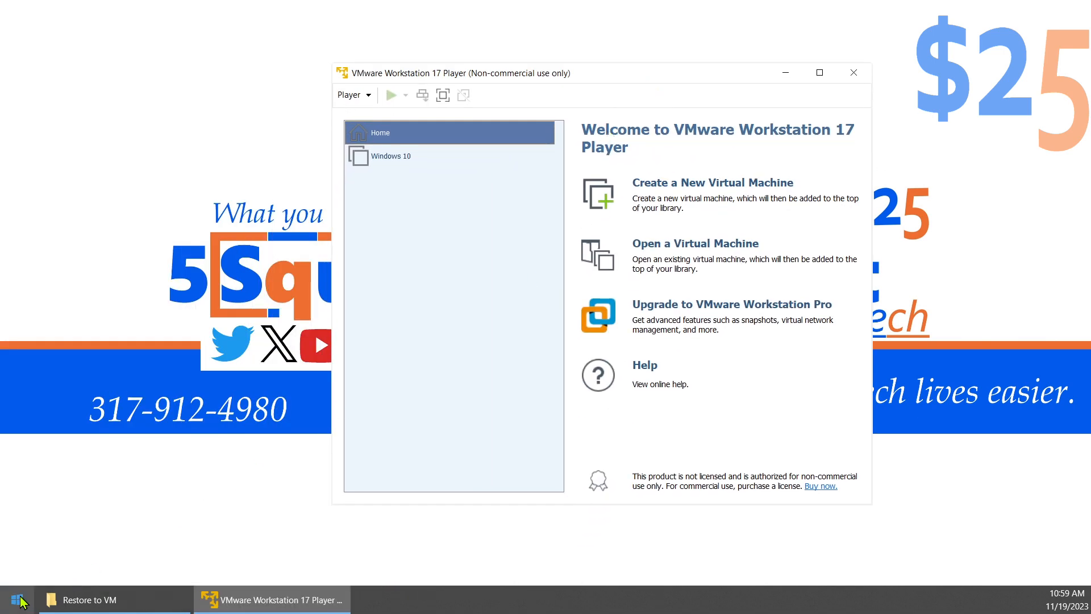
- Start a new VM wizard, installing the OS later, with Windows 10 x64 as guest
right_click(17, 599)
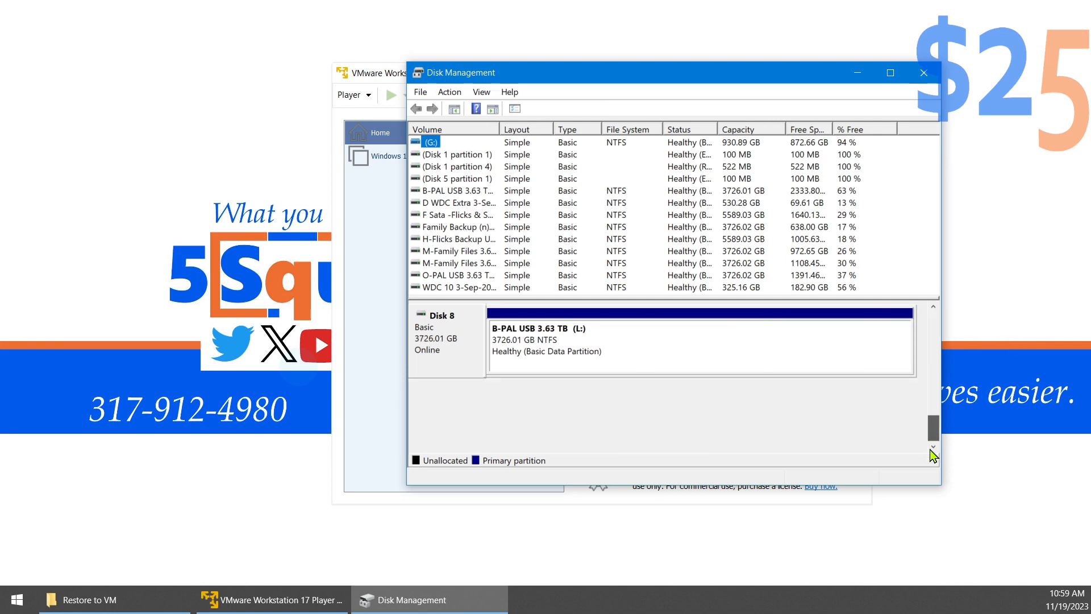
left_click(923, 72)
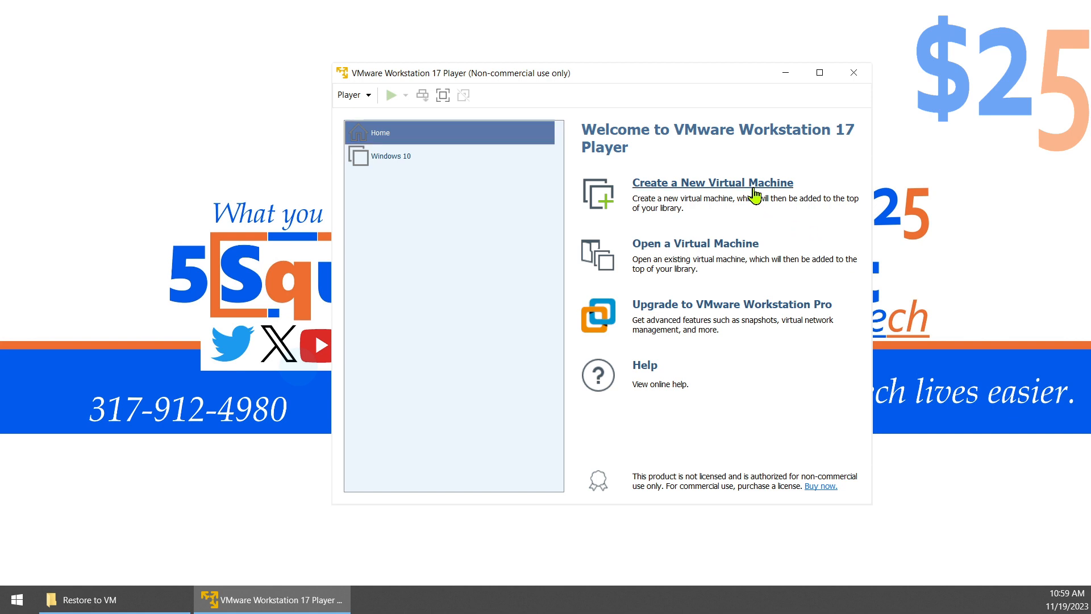
left_click(711, 182)
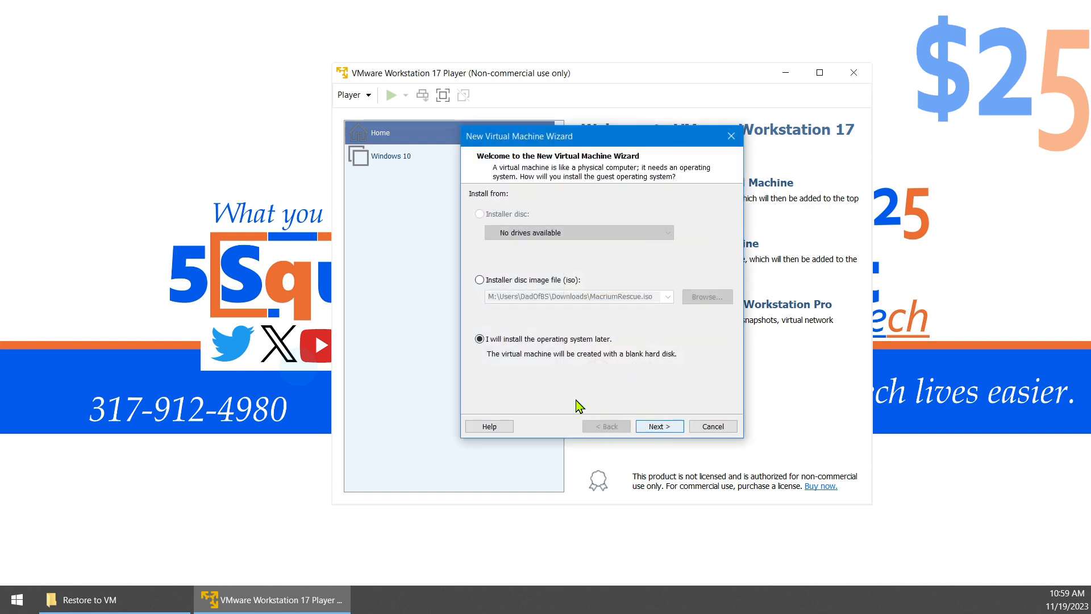
left_click(658, 425)
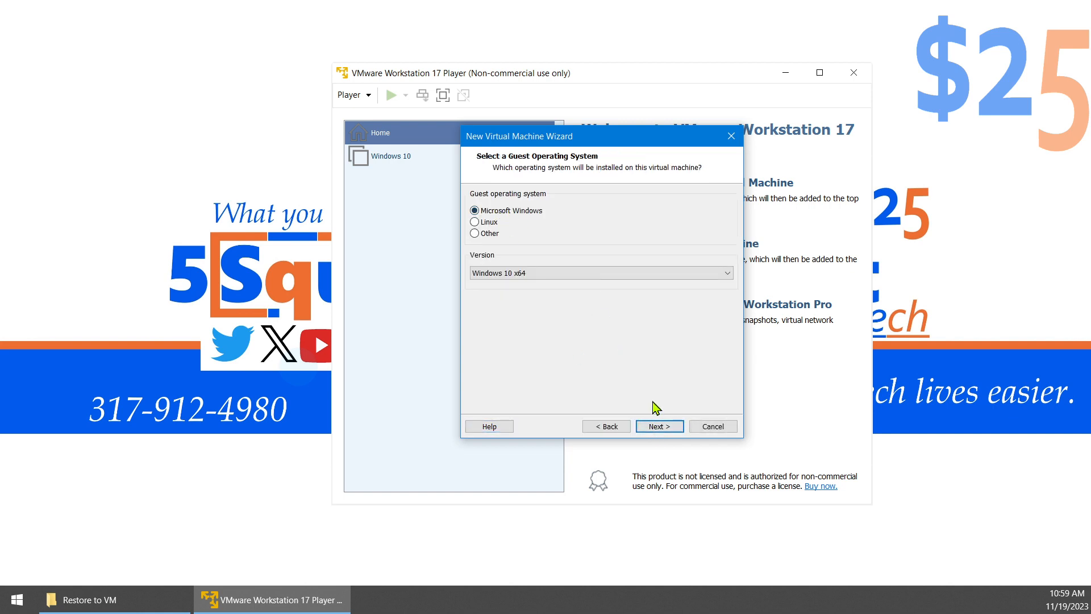
left_click(658, 425)
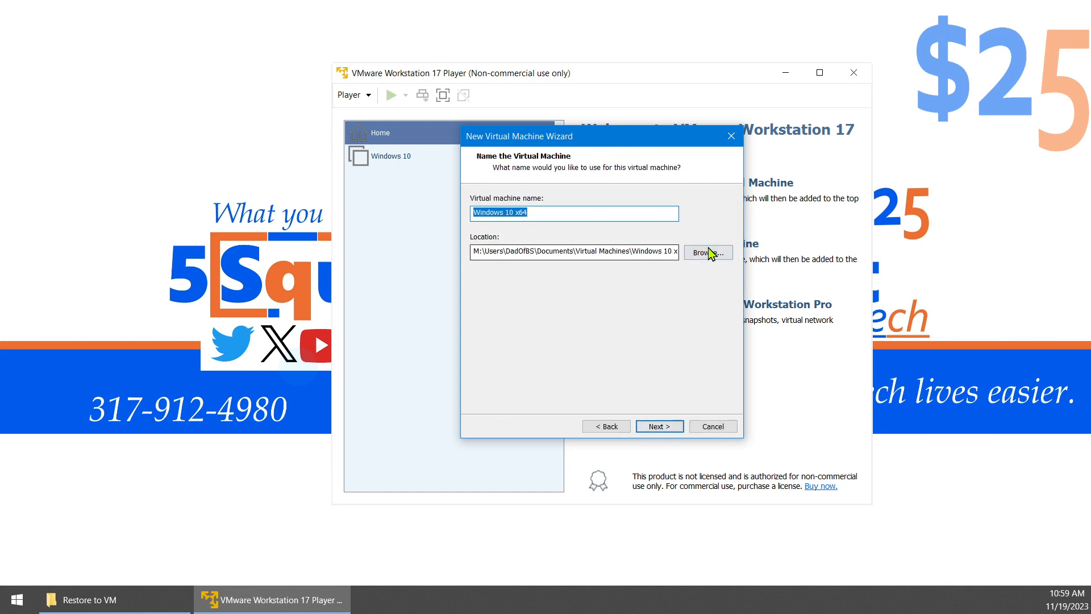
mouse_move(701, 259)
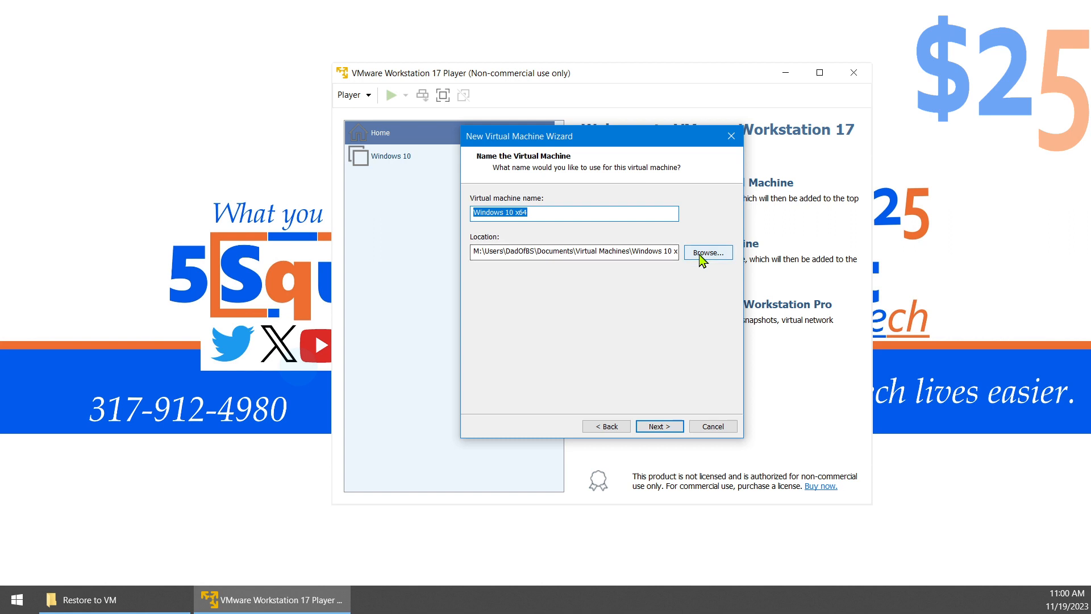
- Name the VM 'Windows 10 from Disk' in C:\Back2VM and keep the 60 GB split disk
left_click(606, 251)
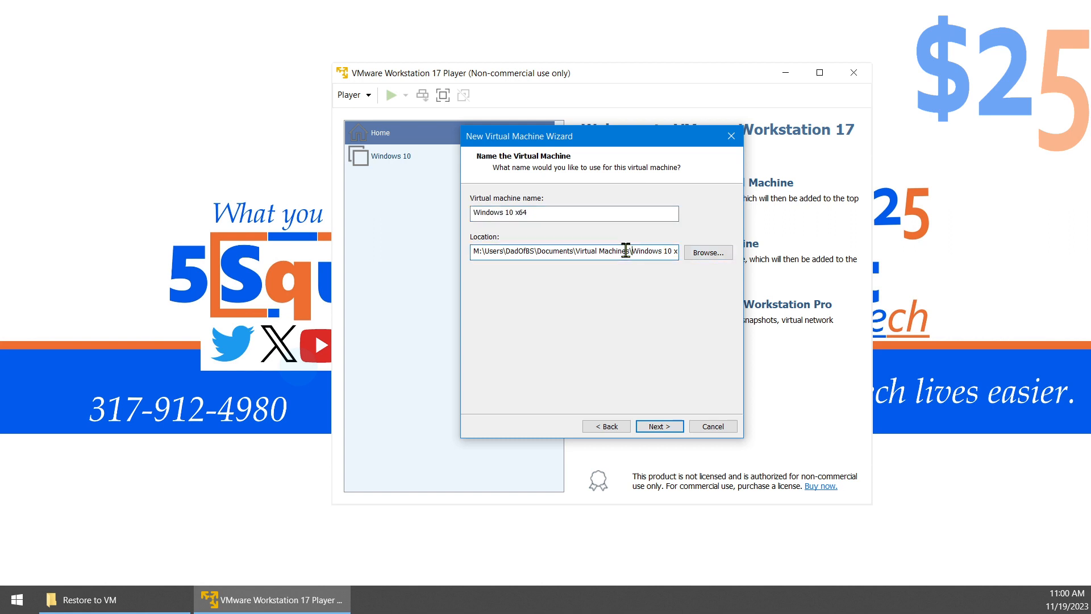
type("c")
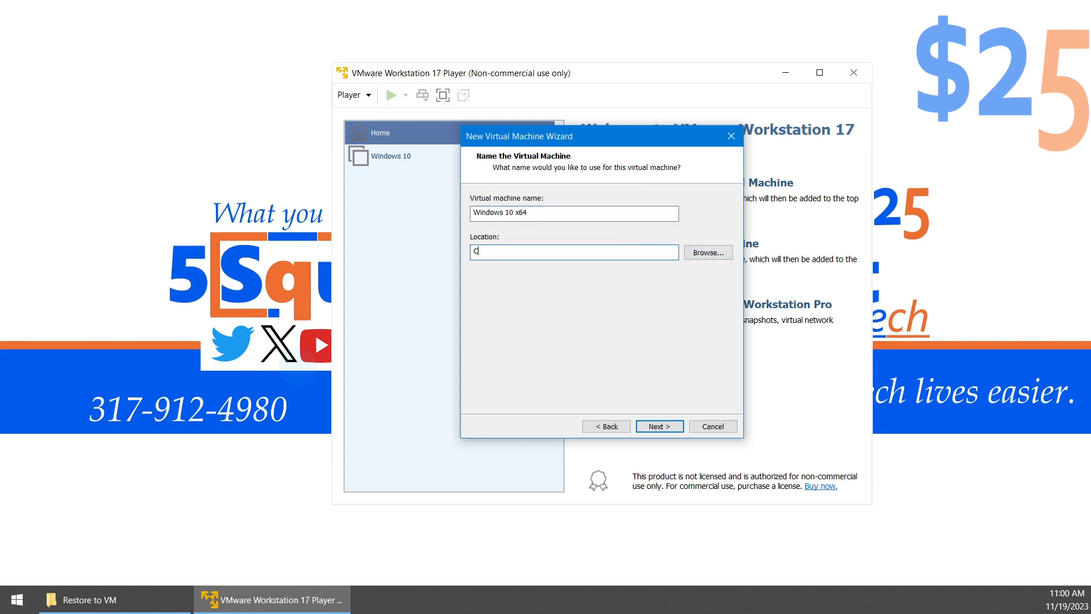
type(":\\")
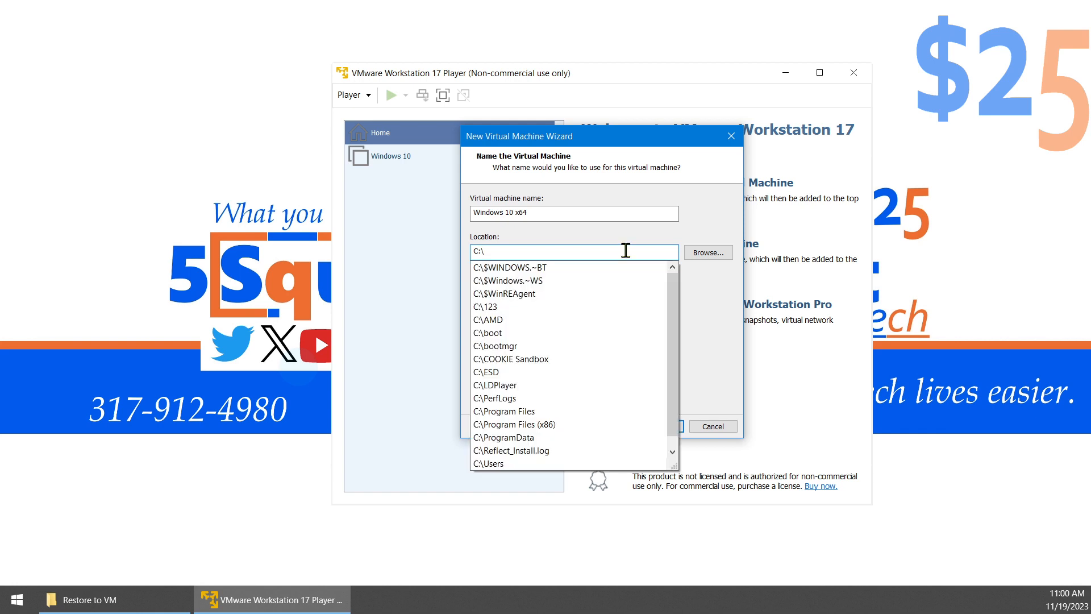
type("Res")
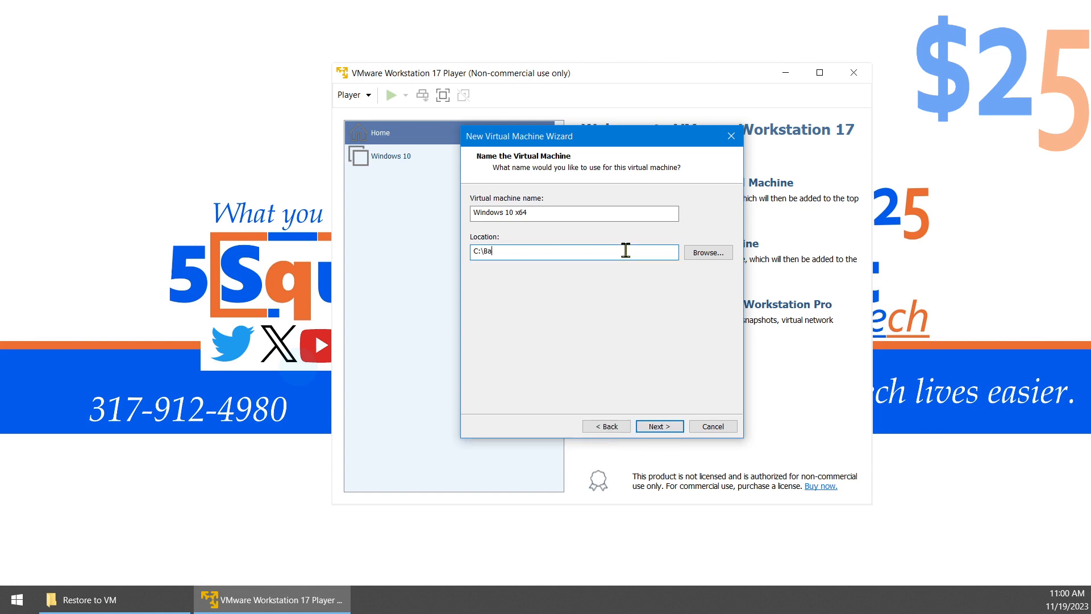
type("ck2")
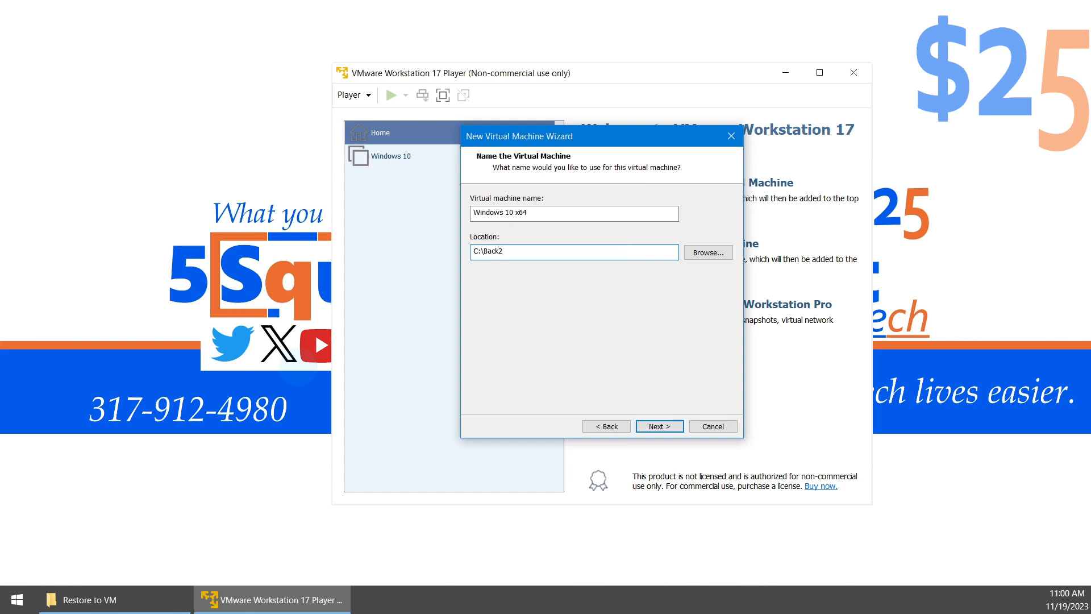
type("VM")
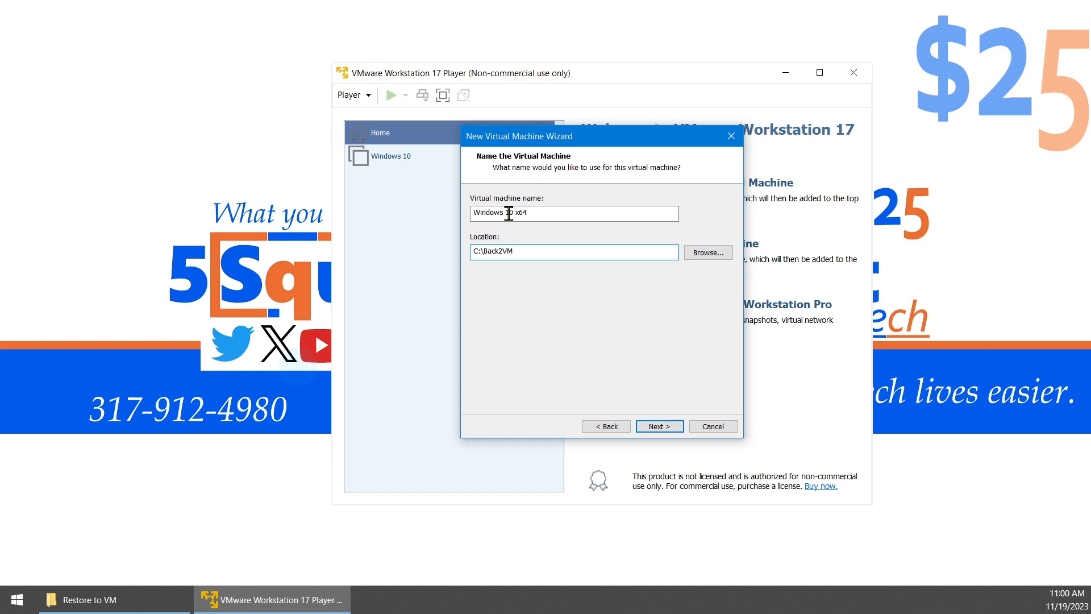
double_click(522, 213)
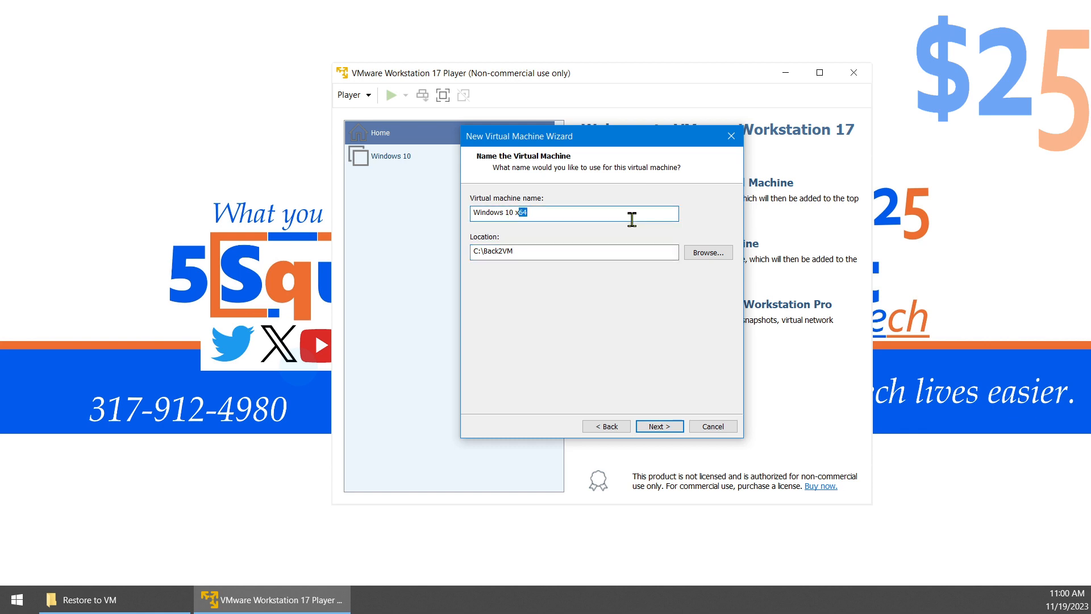
type("from")
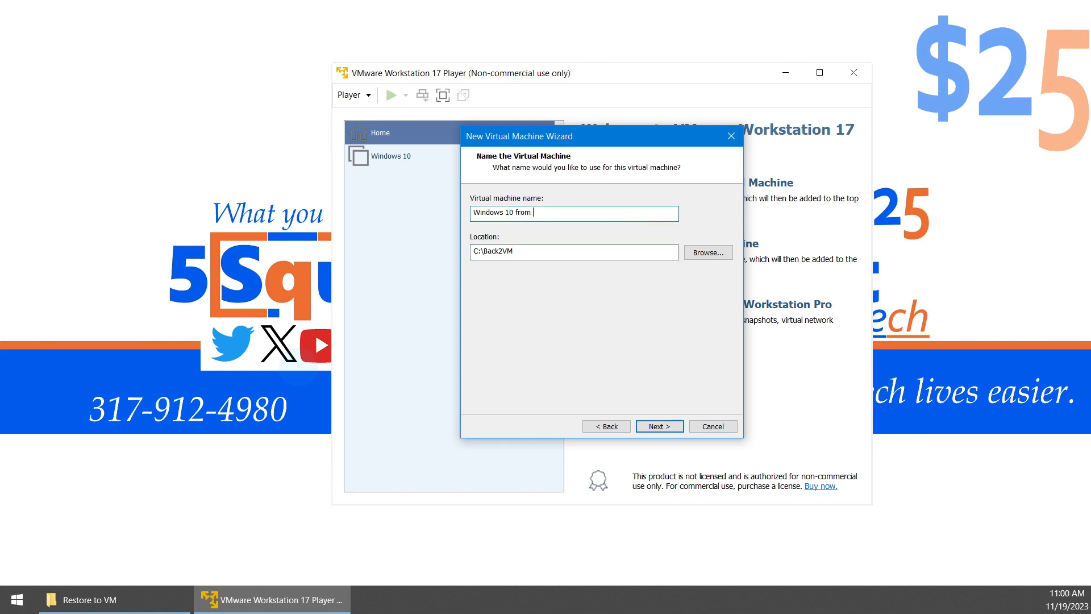
type("D")
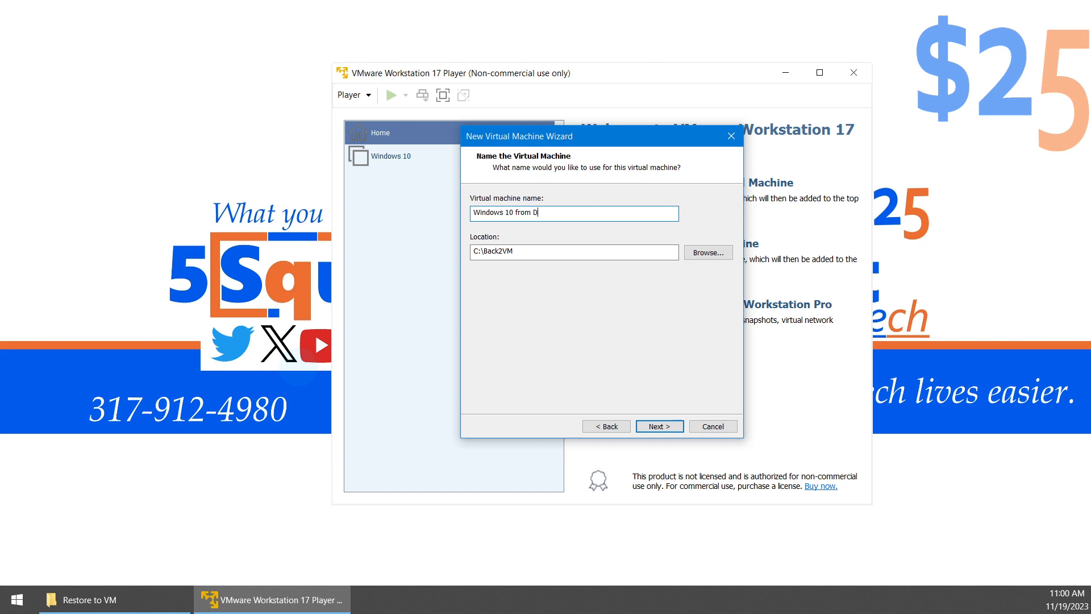
type("isk")
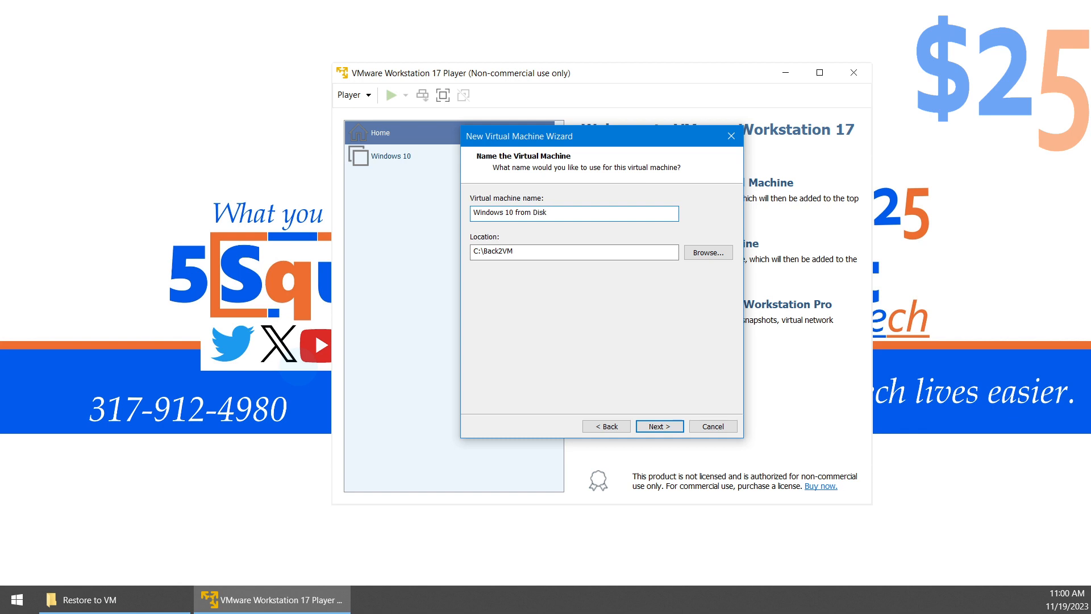
left_click(658, 426)
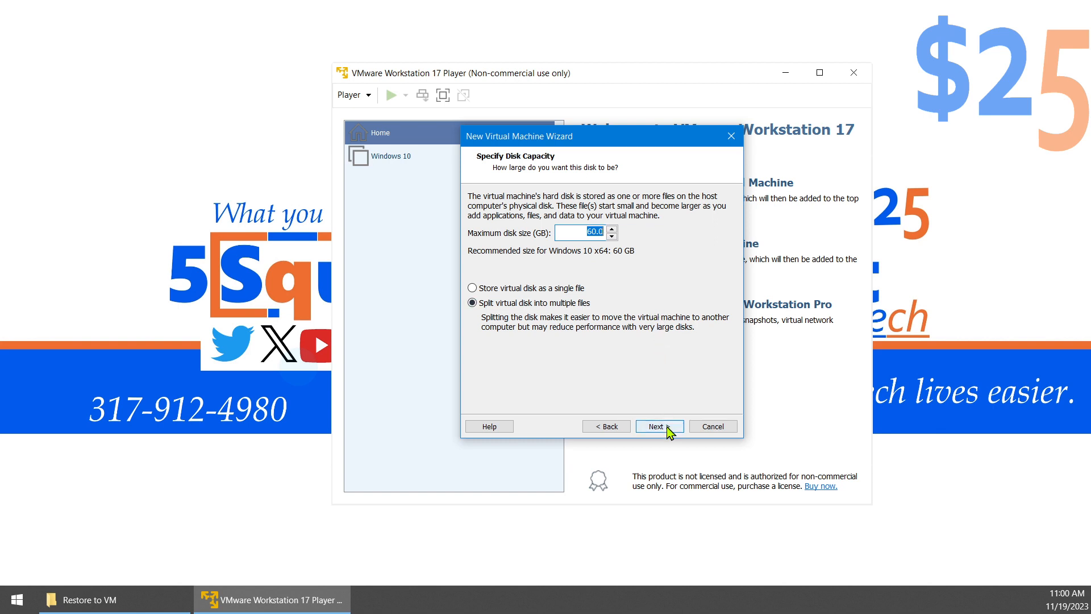
left_click(657, 426)
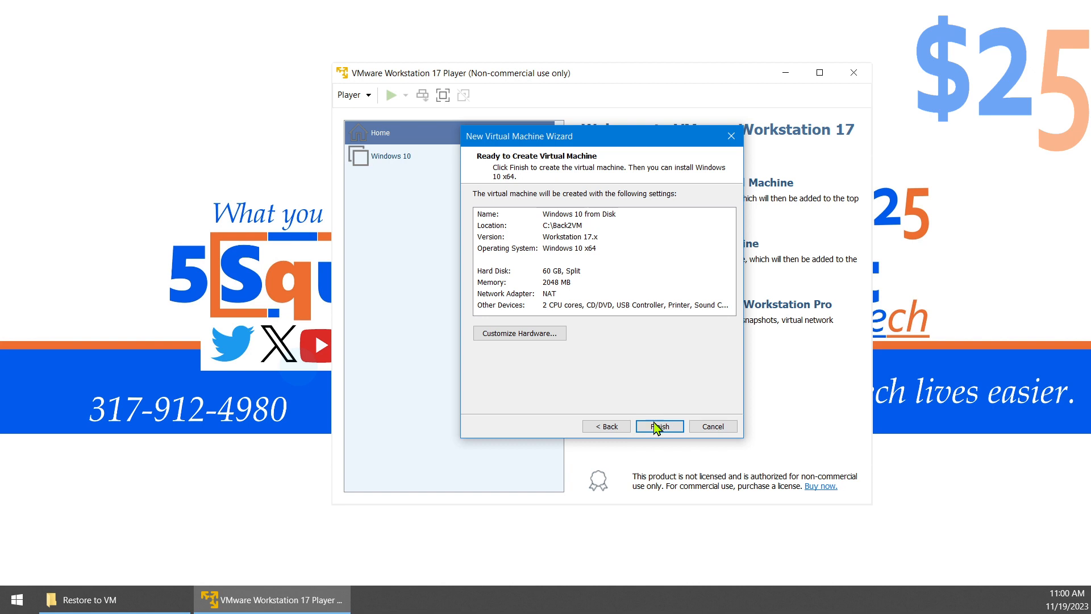
- Create the virtual machine and open its hardware settings at Memory
left_click(658, 426)
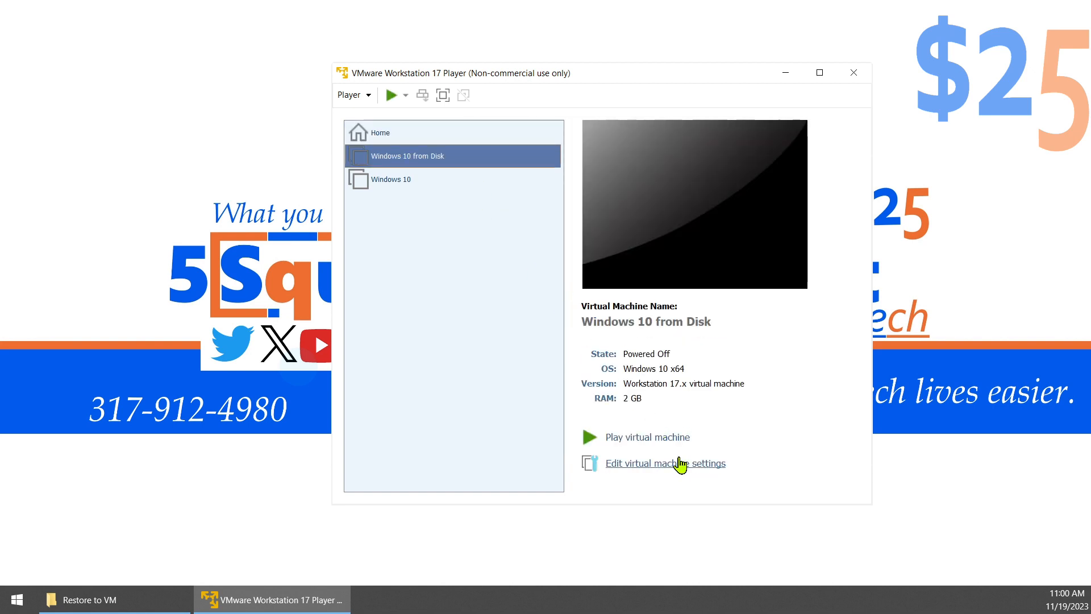
left_click(664, 463)
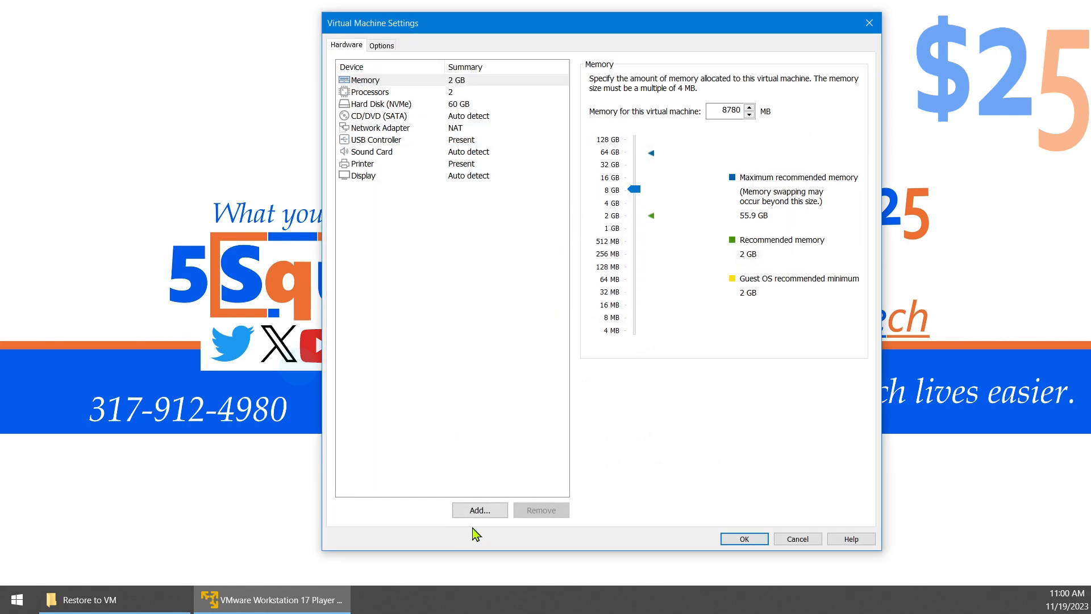
- Add an NVMe hard disk using the entire physical PhysicalDrive8
left_click(479, 509)
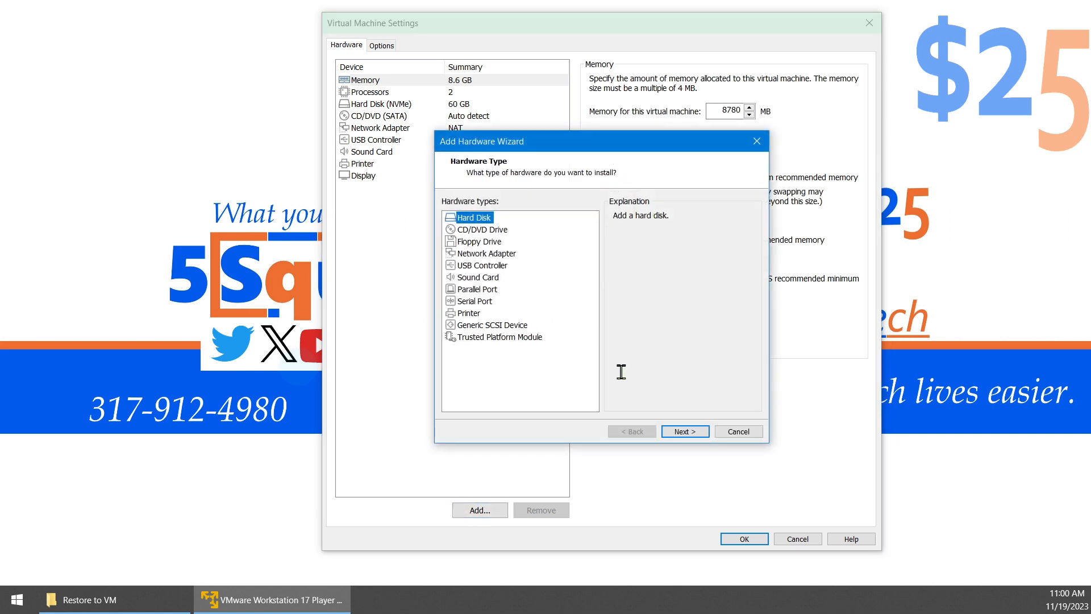
left_click(684, 431)
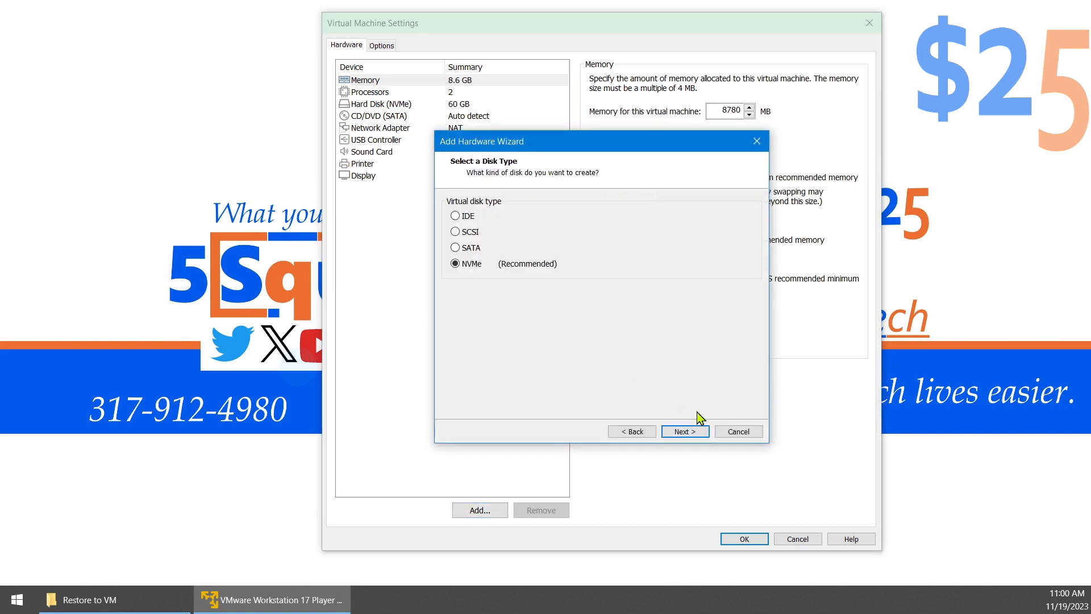
left_click(684, 431)
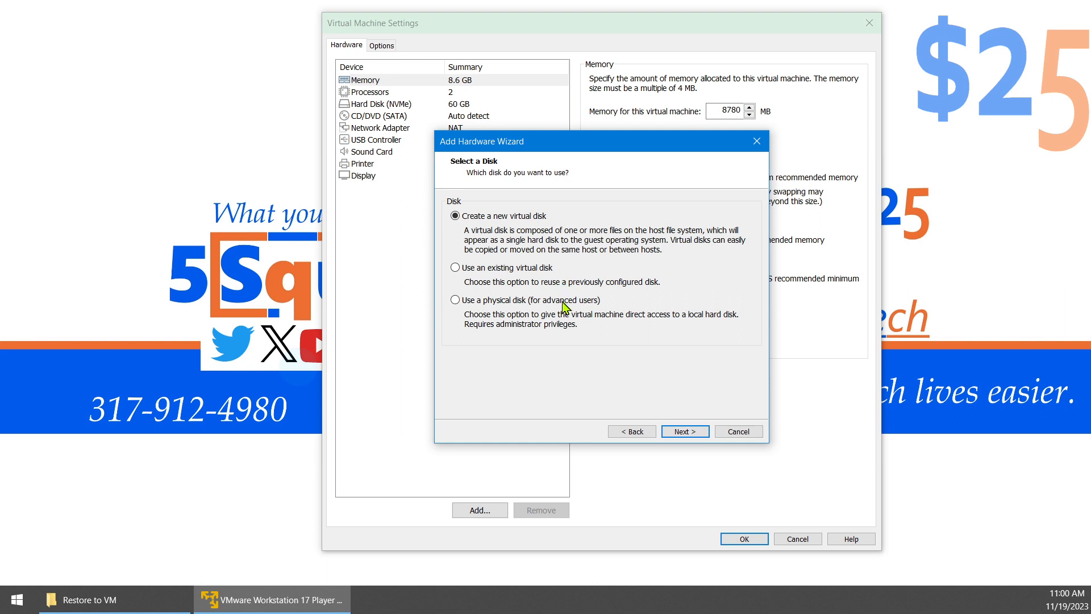
left_click(454, 300)
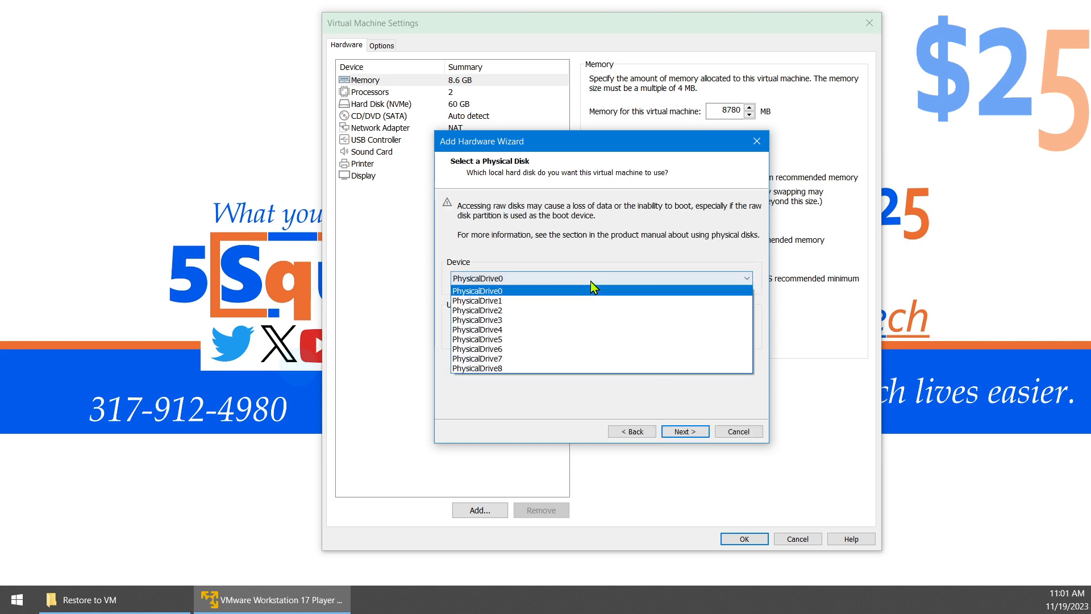
left_click(477, 367)
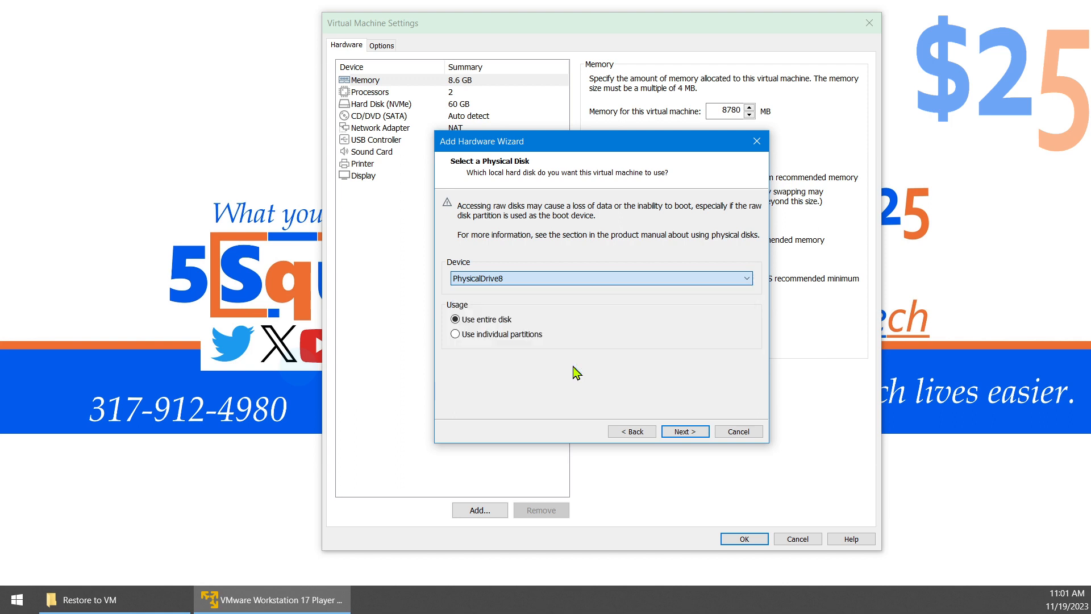
left_click(685, 431)
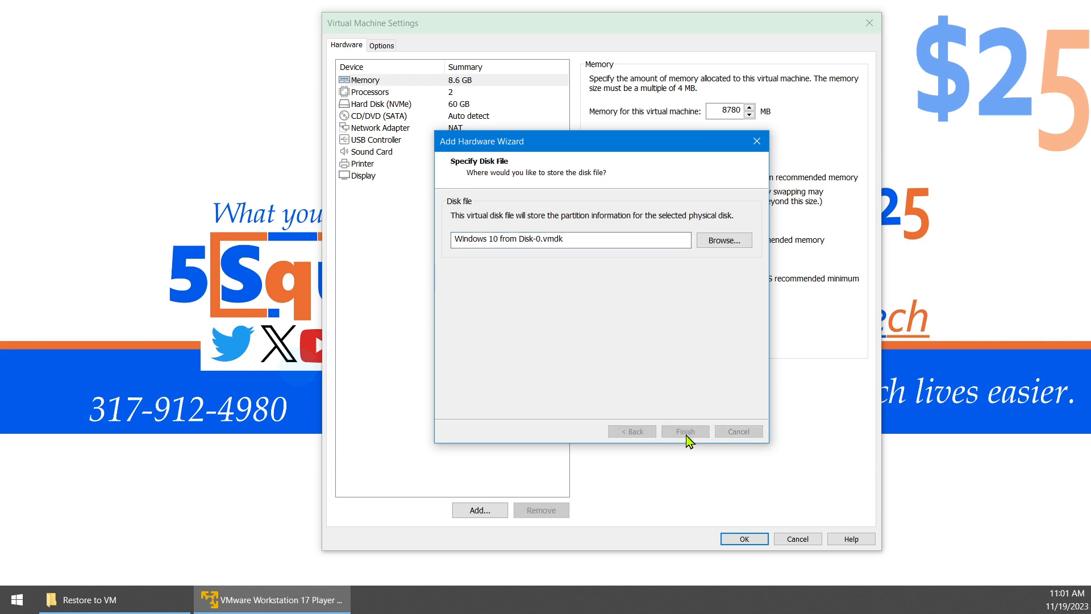
left_click(684, 430)
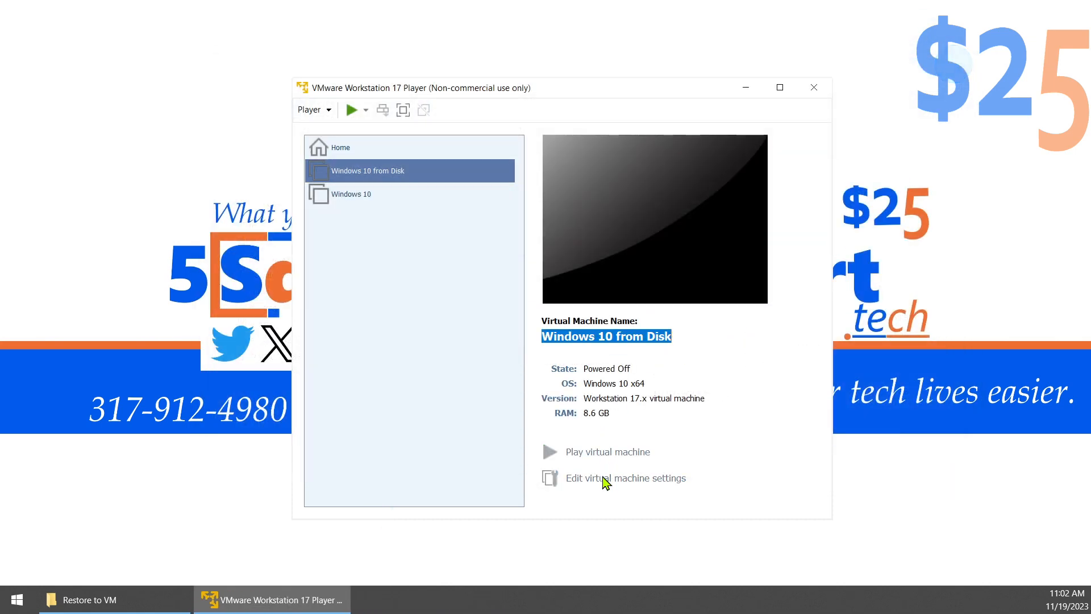
- Reopen the VM settings and launch Disk Management from the Start tools menu
left_click(624, 478)
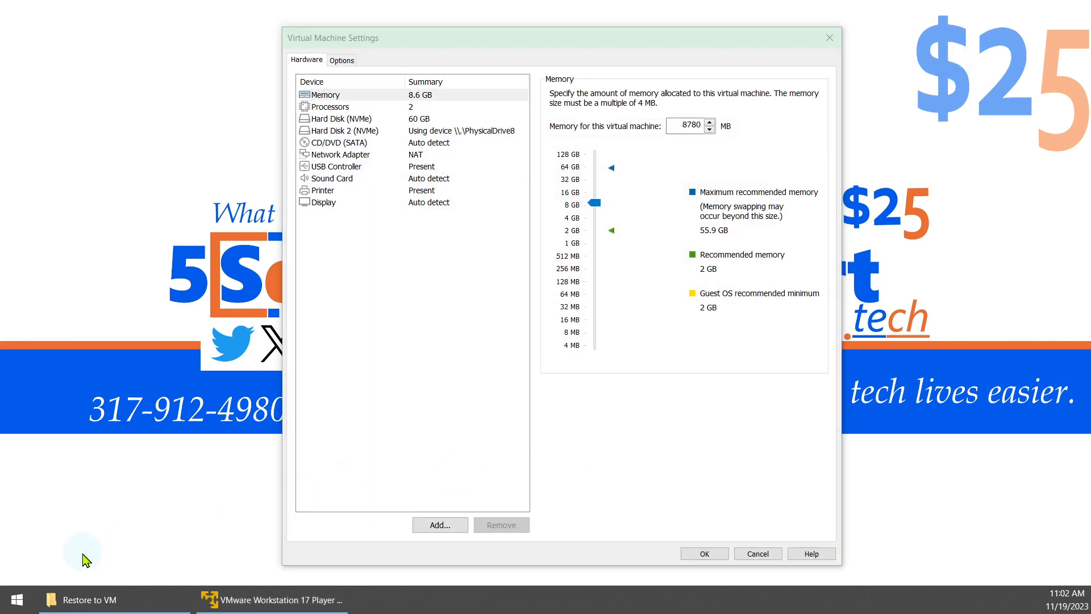
right_click(11, 599)
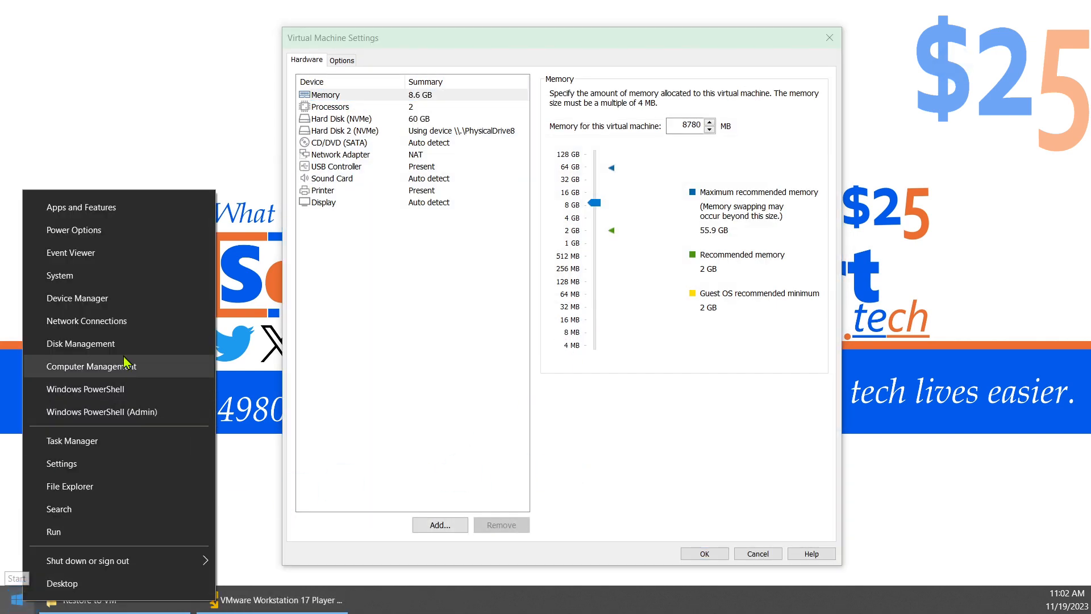
left_click(80, 343)
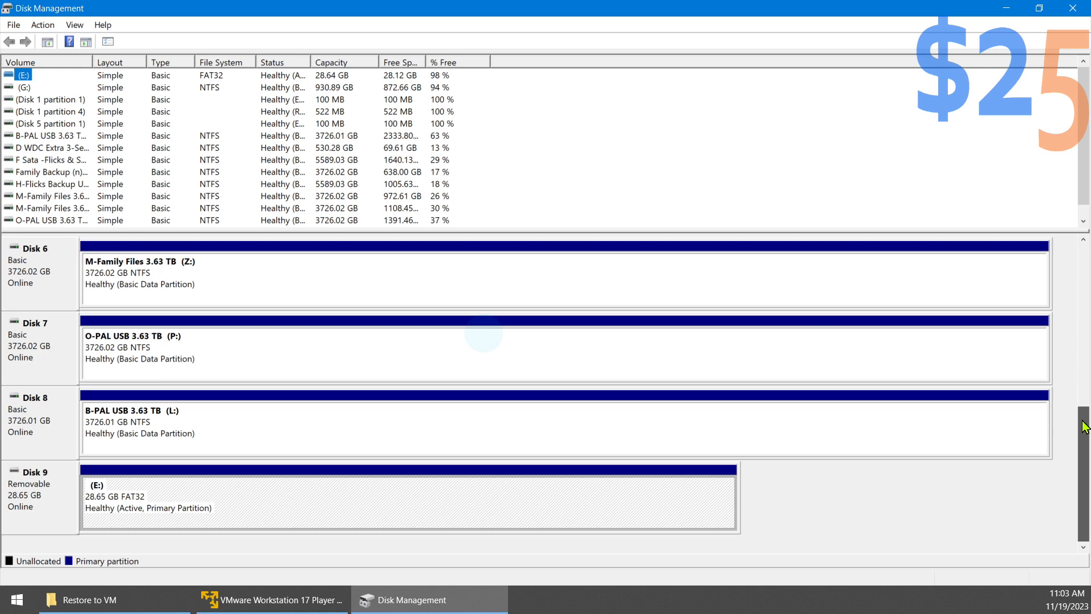
mouse_move(991, 227)
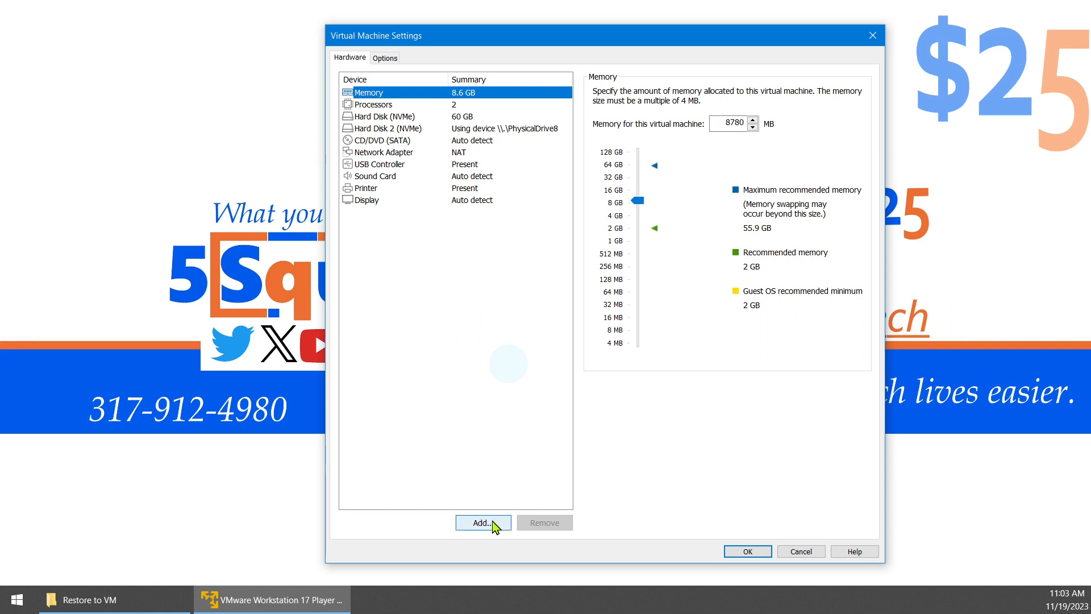
- Add a new NVMe hard disk that uses a physical disk
left_click(482, 522)
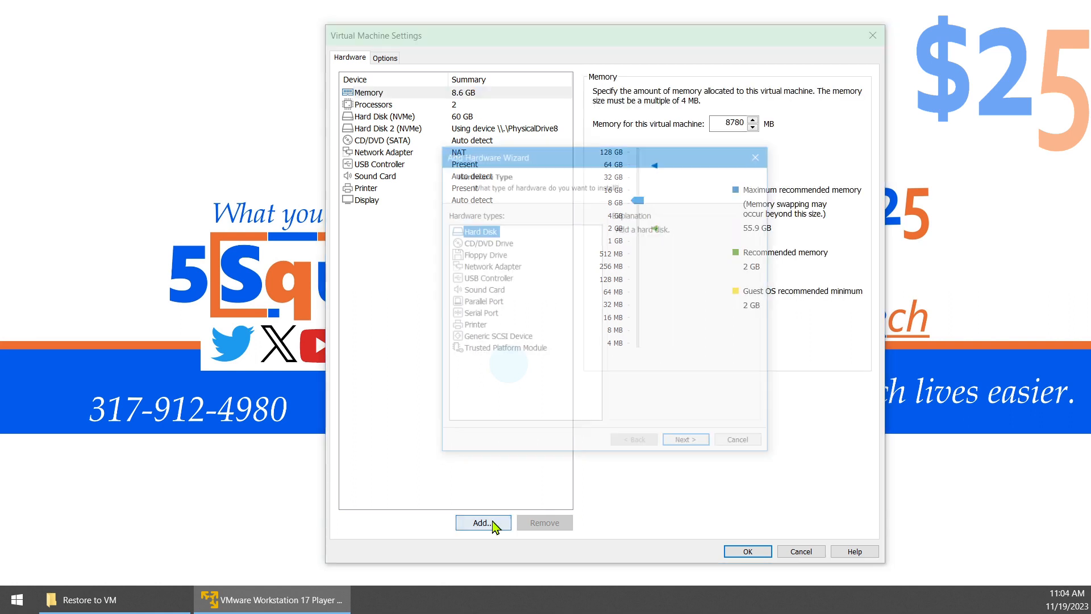
left_click(684, 438)
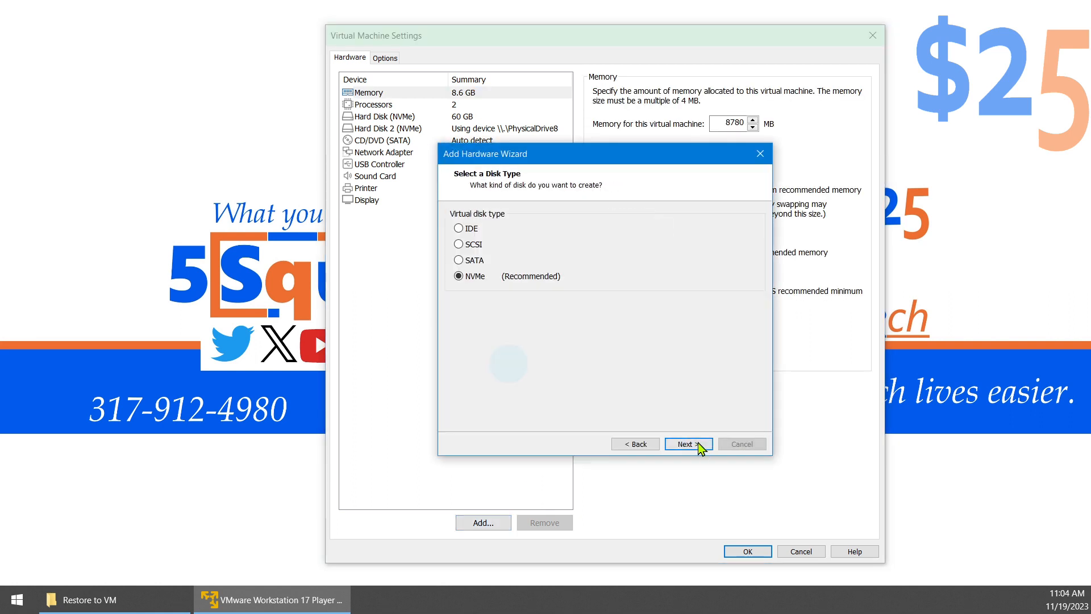
left_click(688, 443)
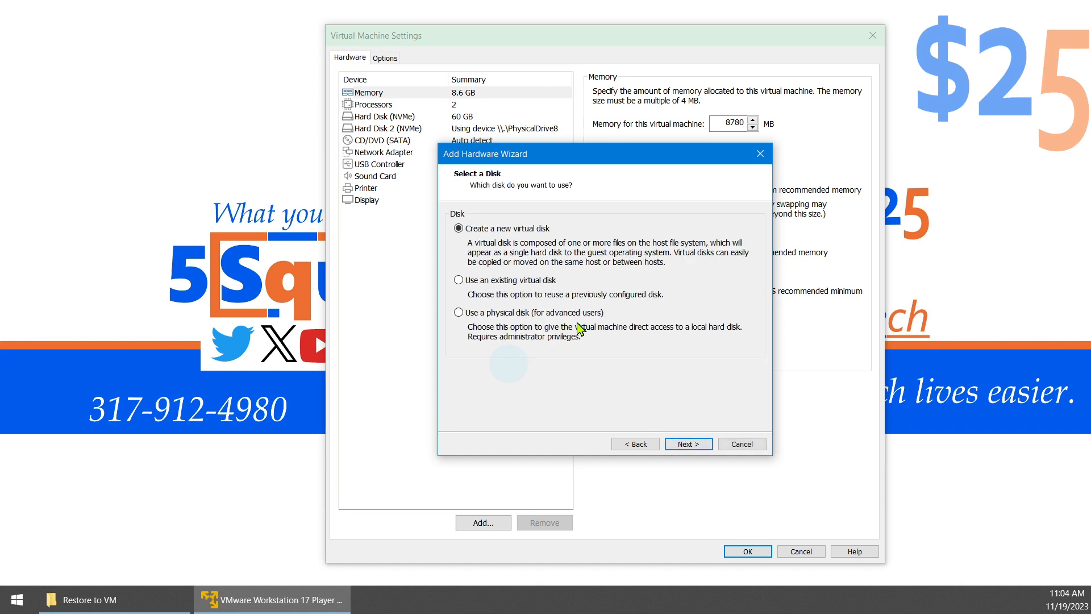
left_click(458, 312)
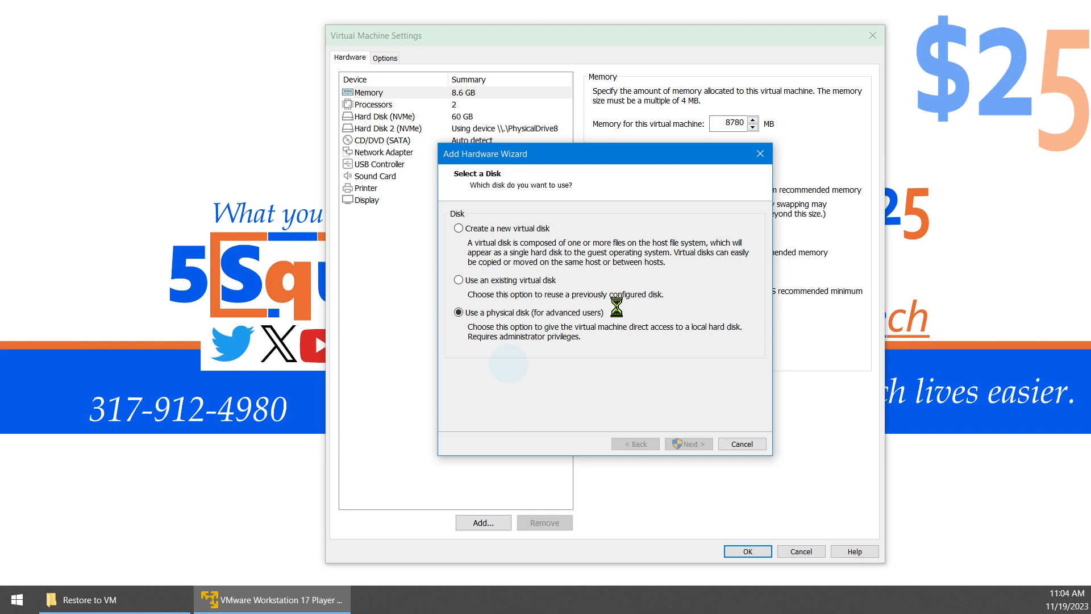
- Attach the entire PhysicalDrive9 as the disk, finish and save the VM settings
left_click(688, 443)
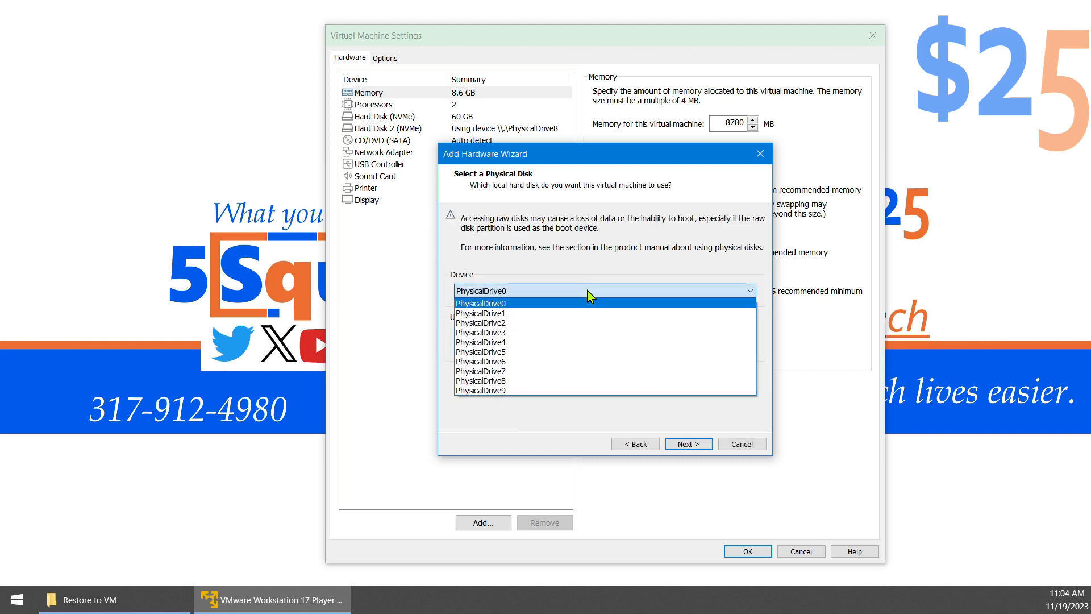
left_click(480, 389)
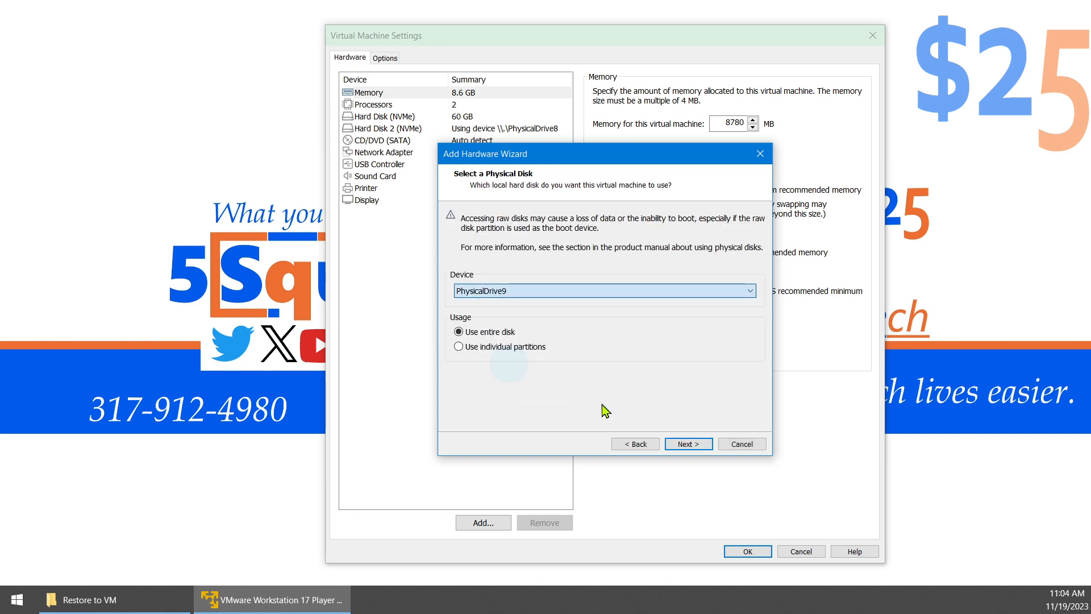
left_click(687, 444)
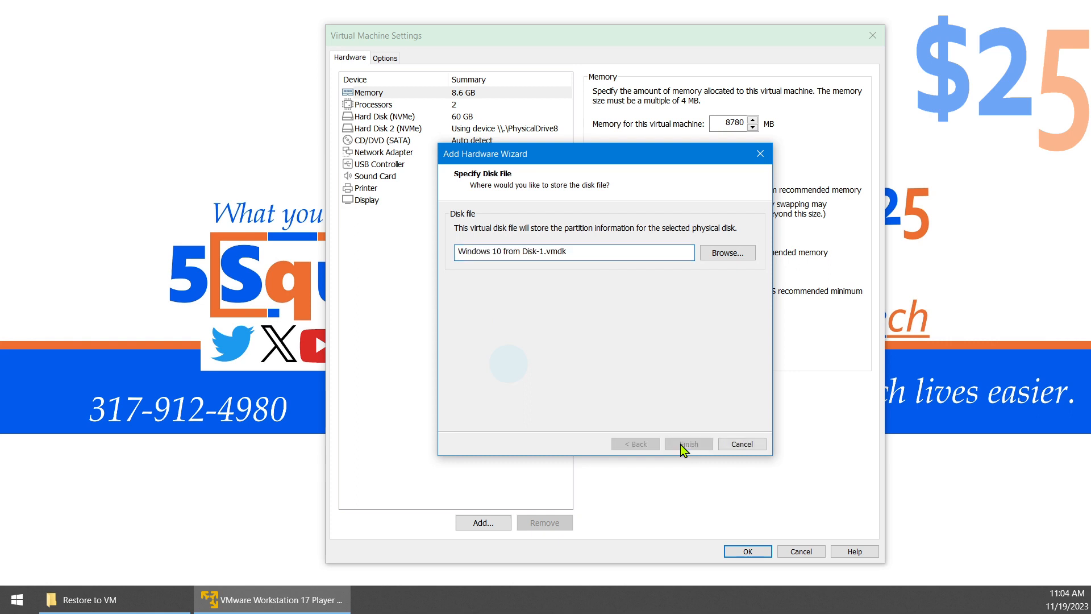
left_click(687, 445)
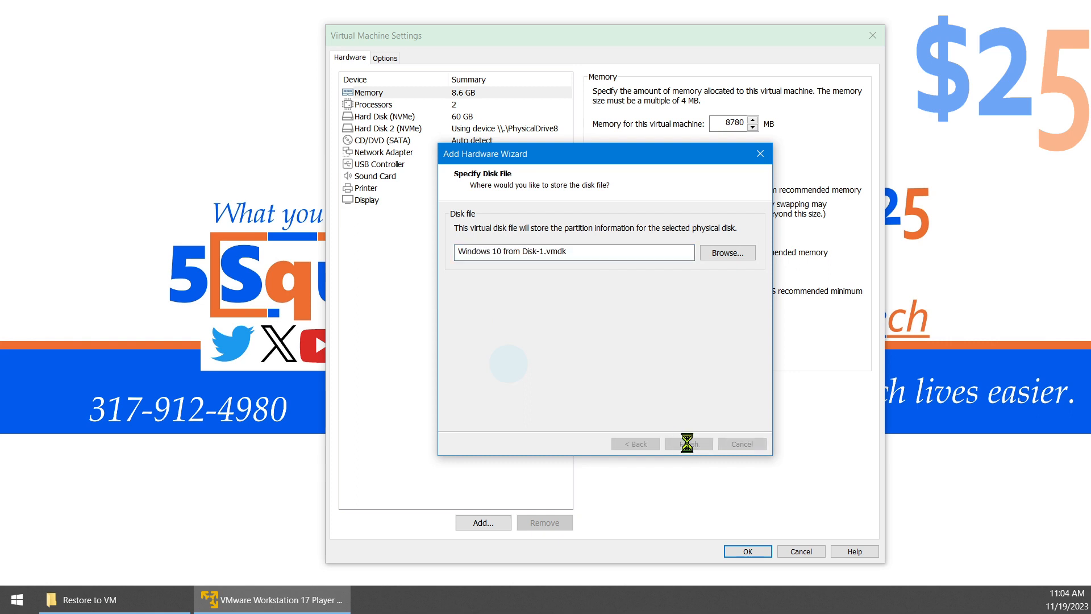
left_click(686, 443)
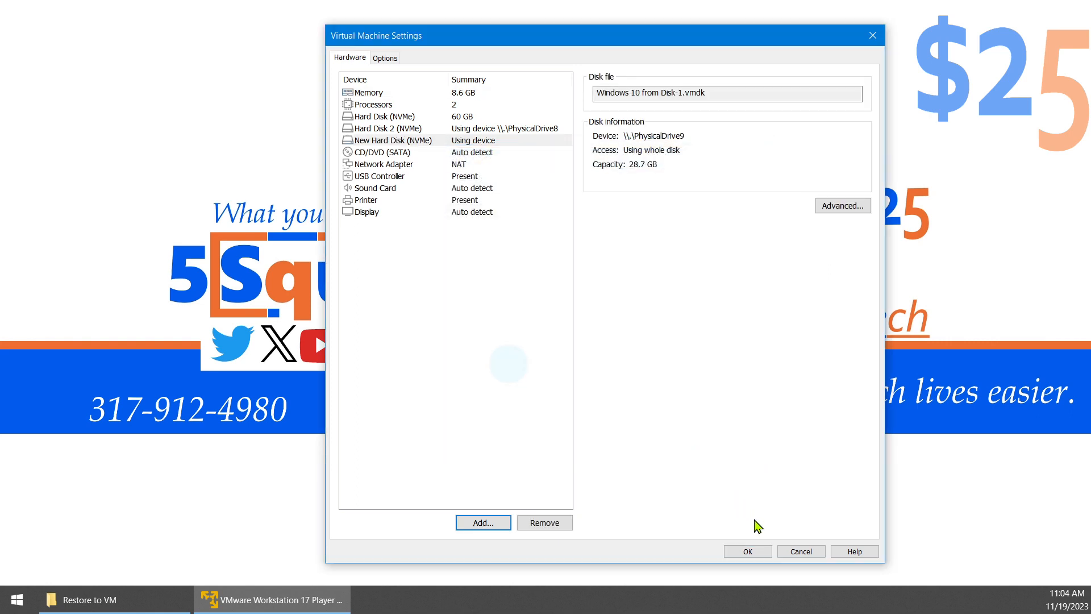
left_click(747, 550)
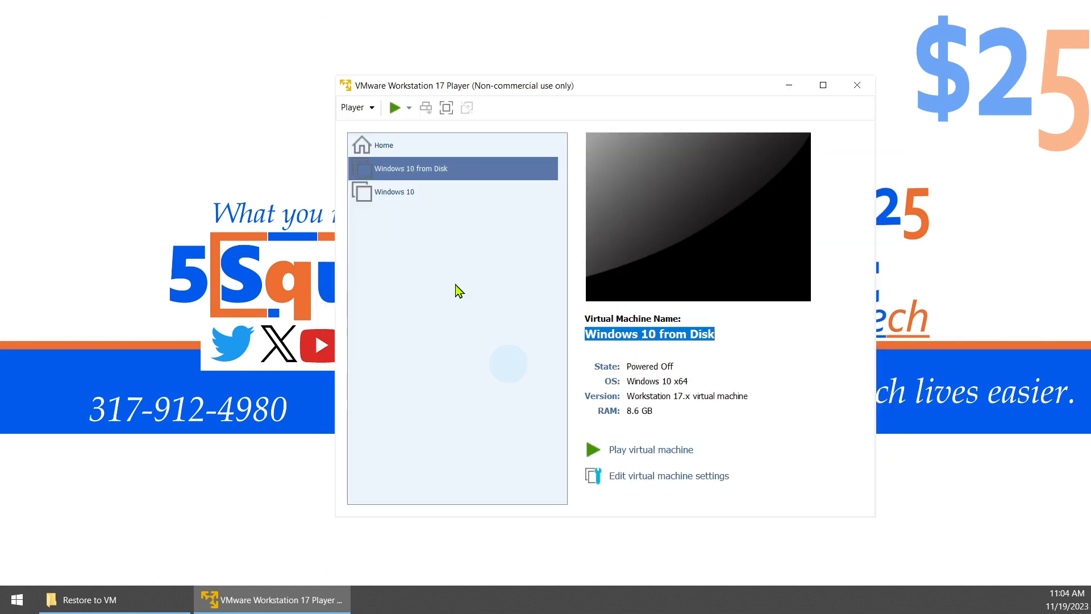
- Start the VM and load the .mrimg backup image from C:\Restore to VM into Macrium Reflect
left_click(650, 449)
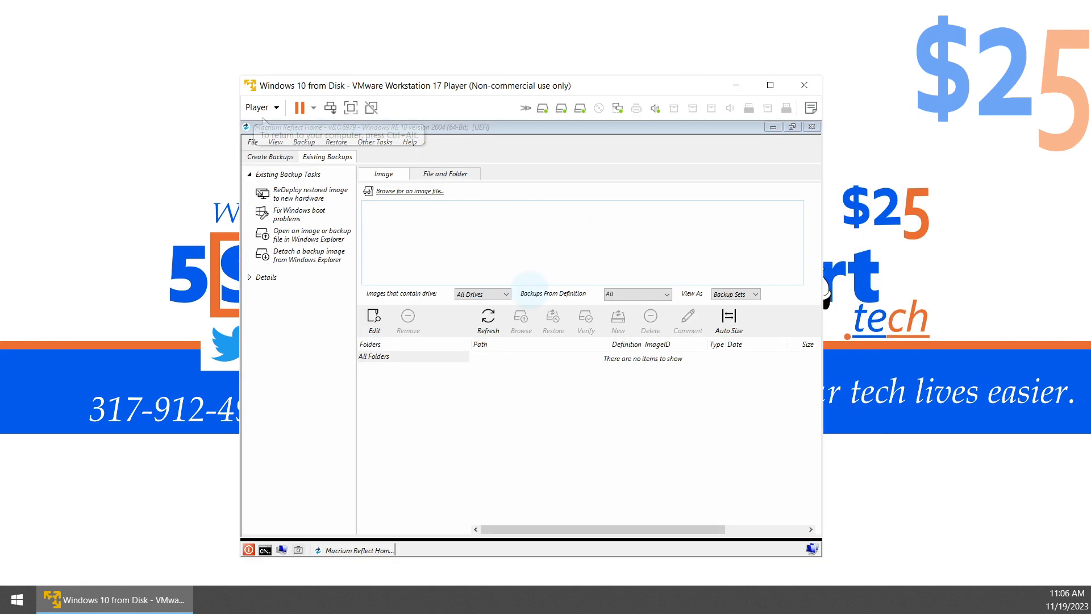
left_click(410, 191)
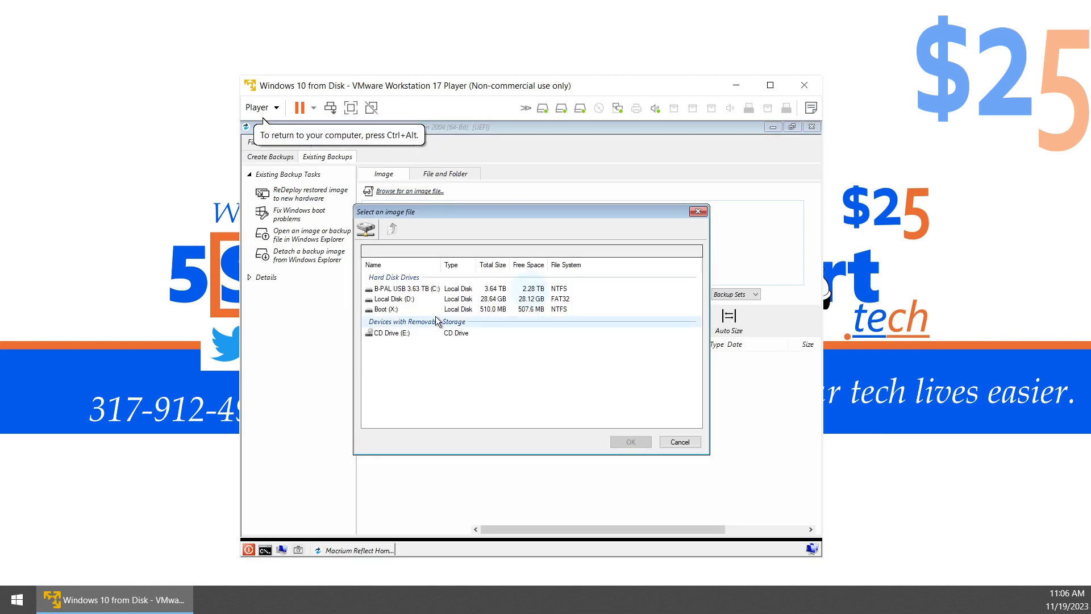
double_click(400, 288)
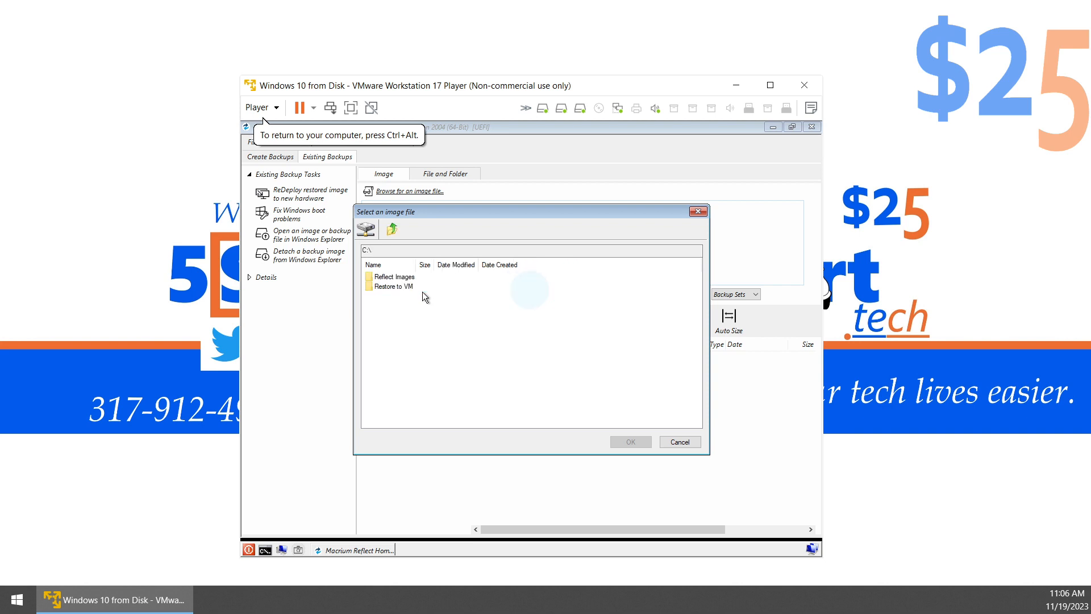
left_click(395, 287)
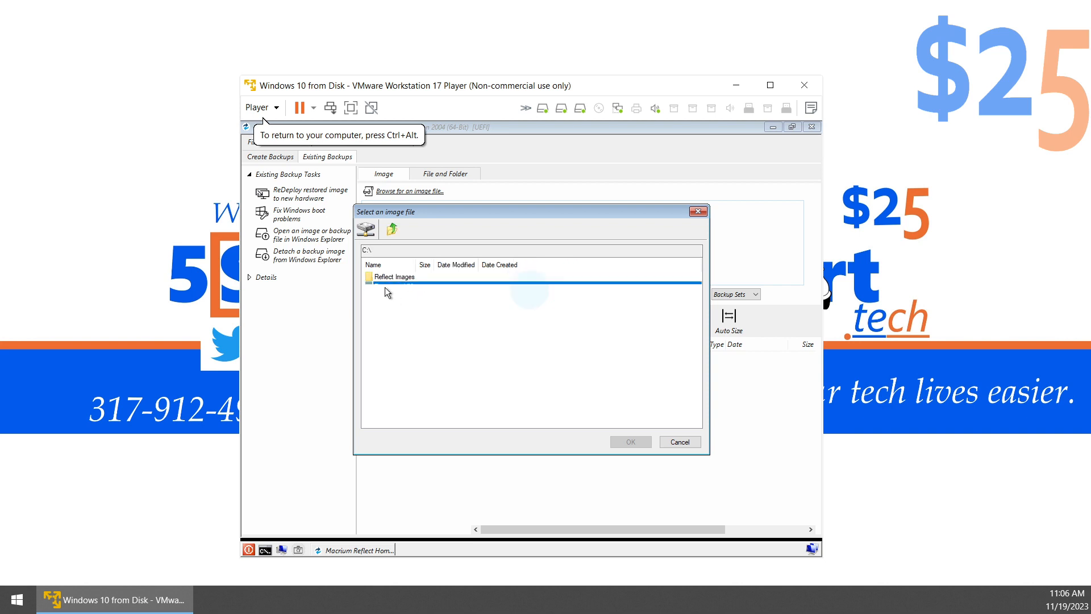
double_click(393, 277)
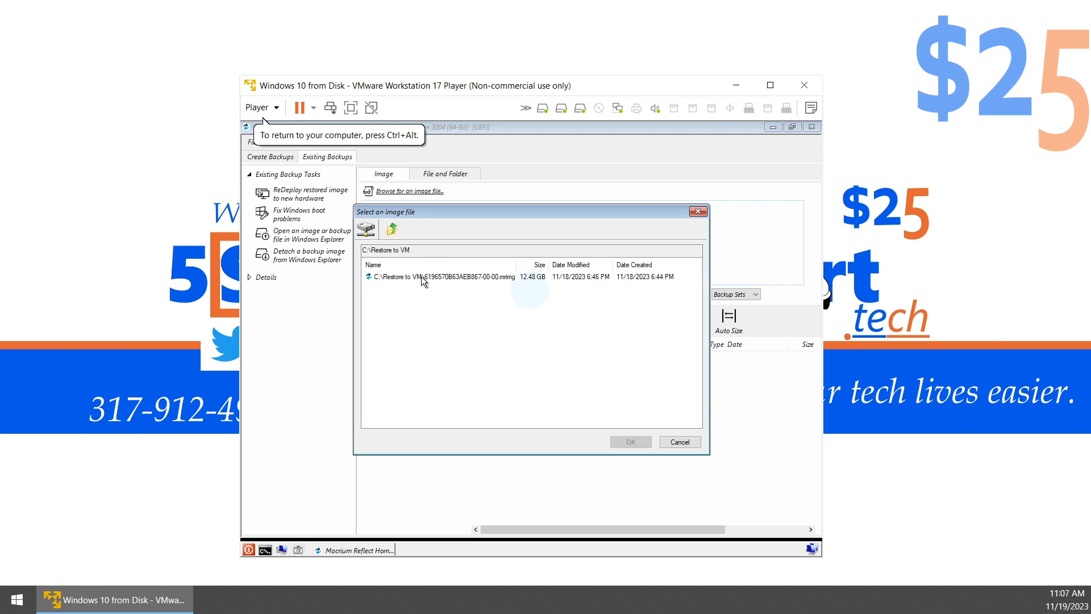
left_click(442, 276)
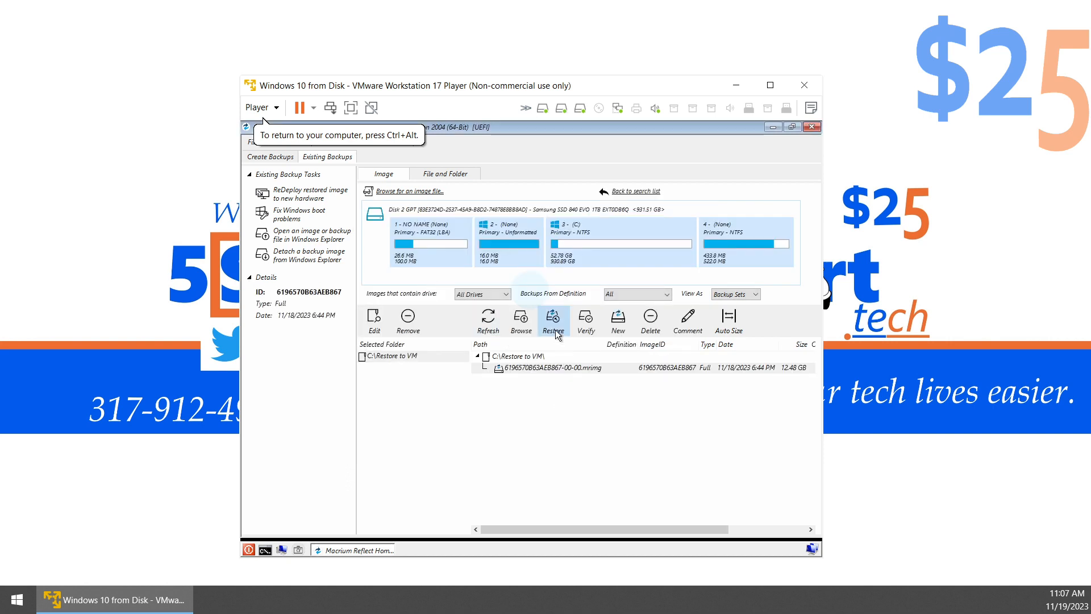
- Restore the image onto Disk 1, copying partitions shrunk or extended to fill the 60 GB disk
left_click(553, 320)
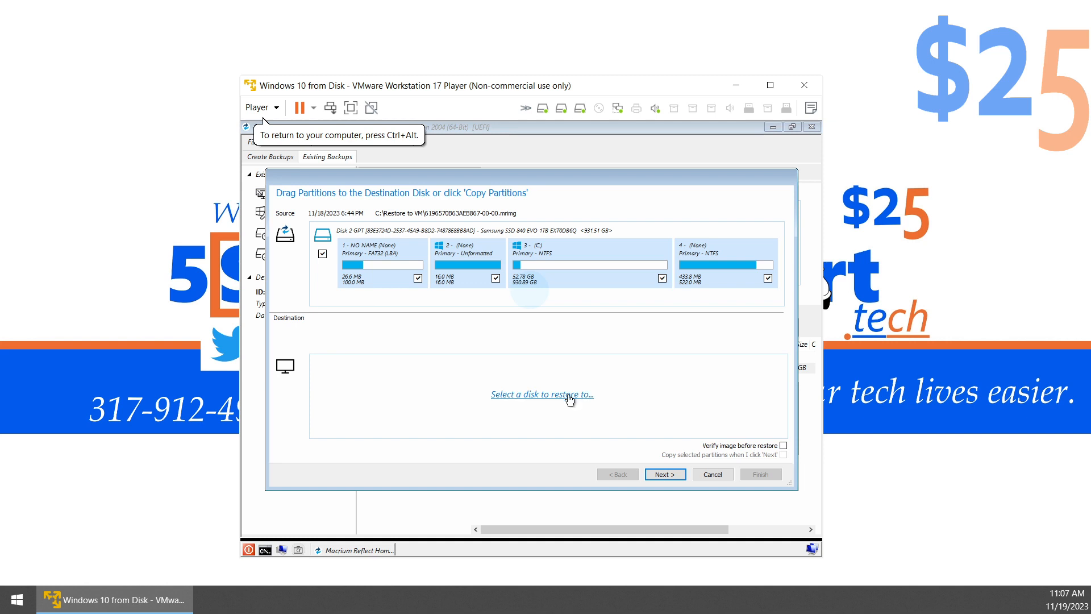
left_click(541, 394)
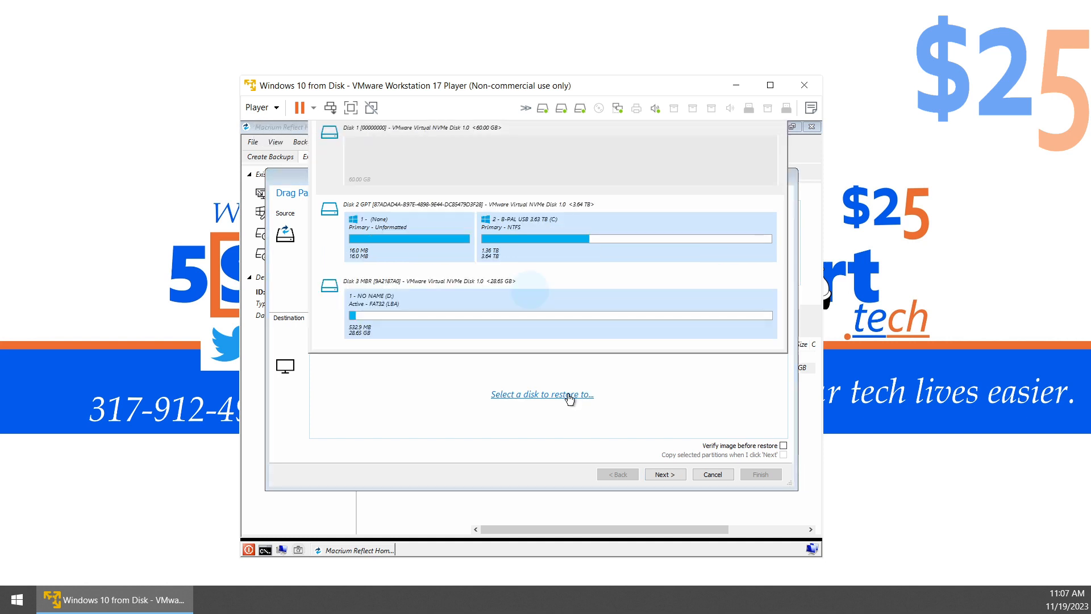
mouse_move(597, 273)
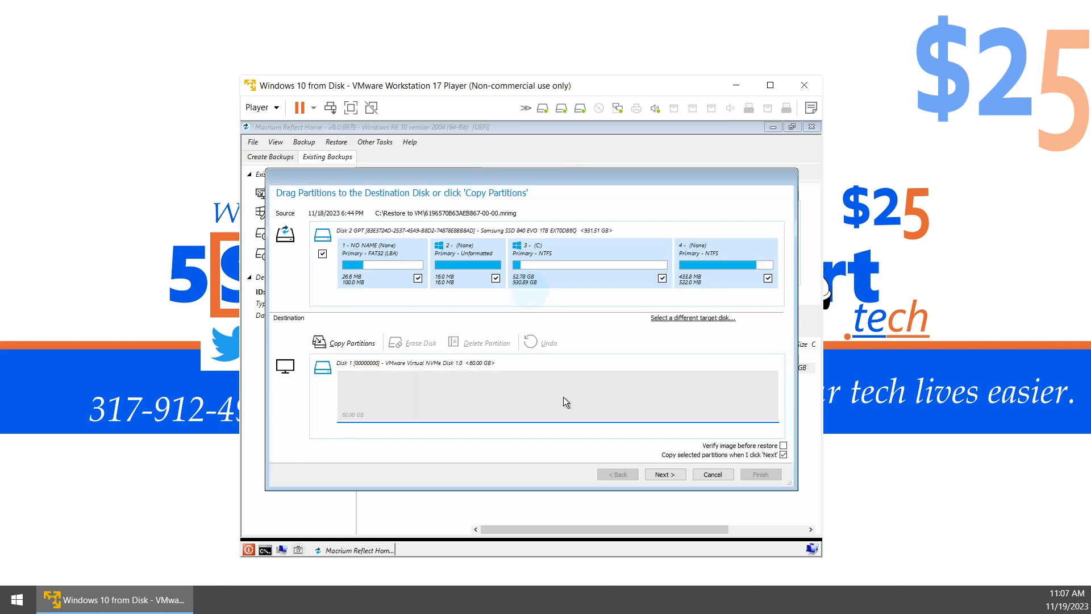
mouse_move(386, 345)
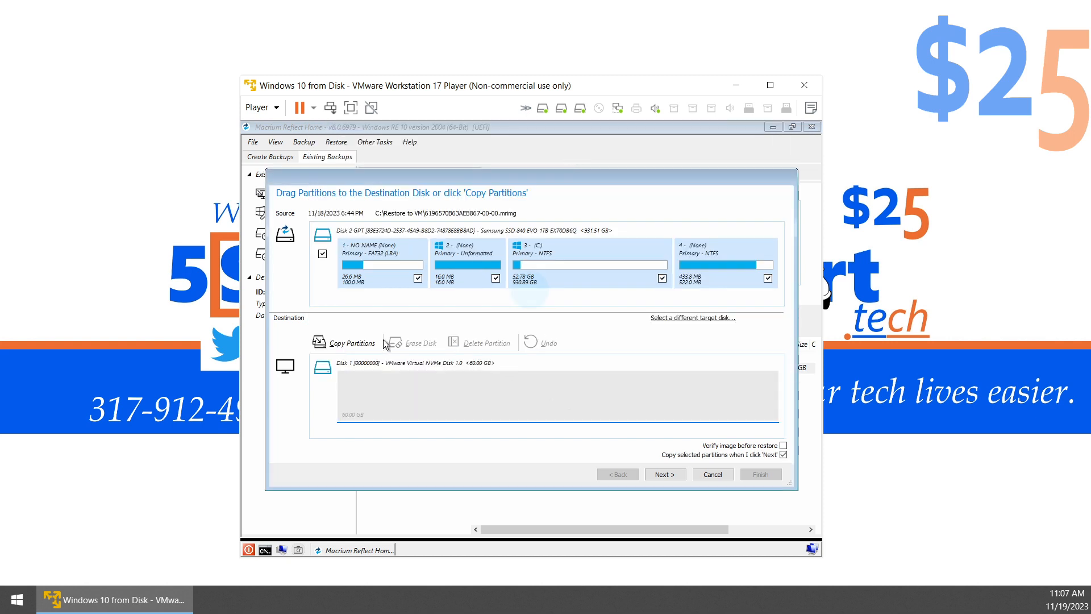
left_click(351, 342)
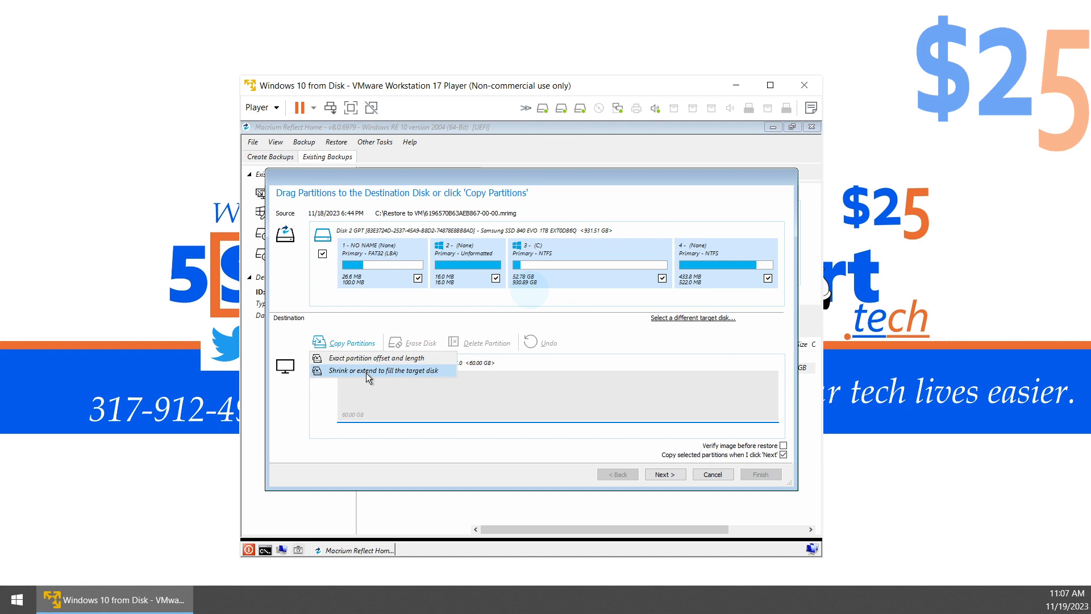
left_click(663, 474)
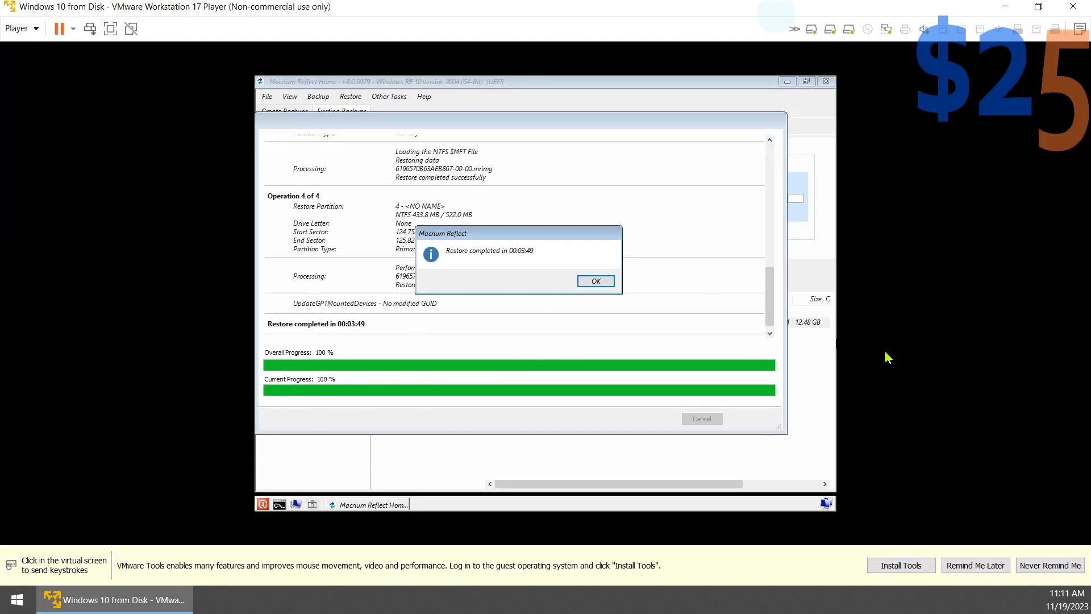
mouse_move(693, 323)
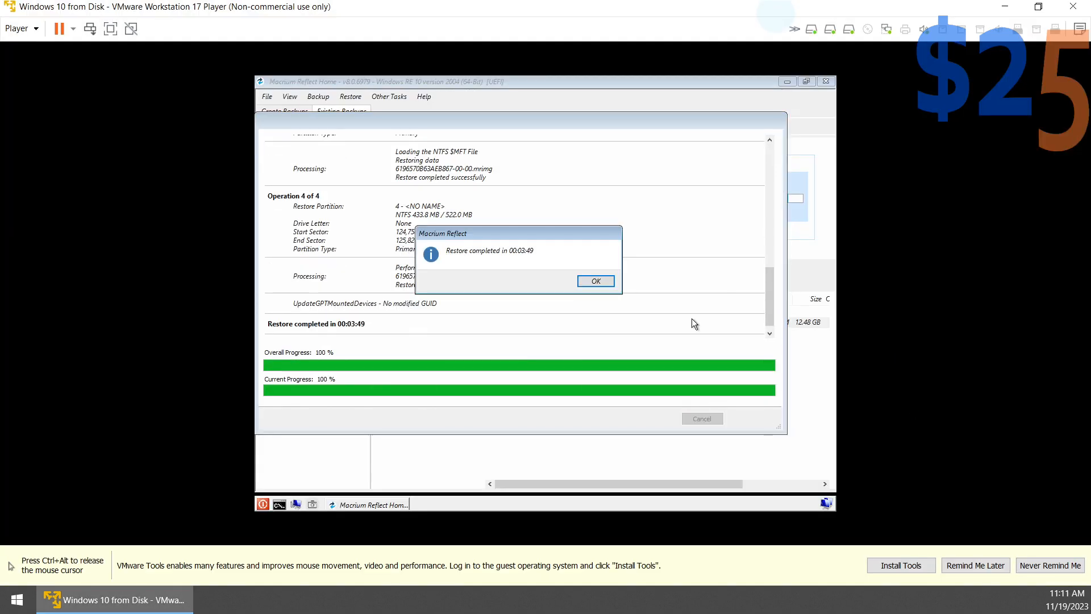
- Acknowledge the completed restore, exit Macrium Reflect with Shutdown and reopen the VM settings
left_click(595, 281)
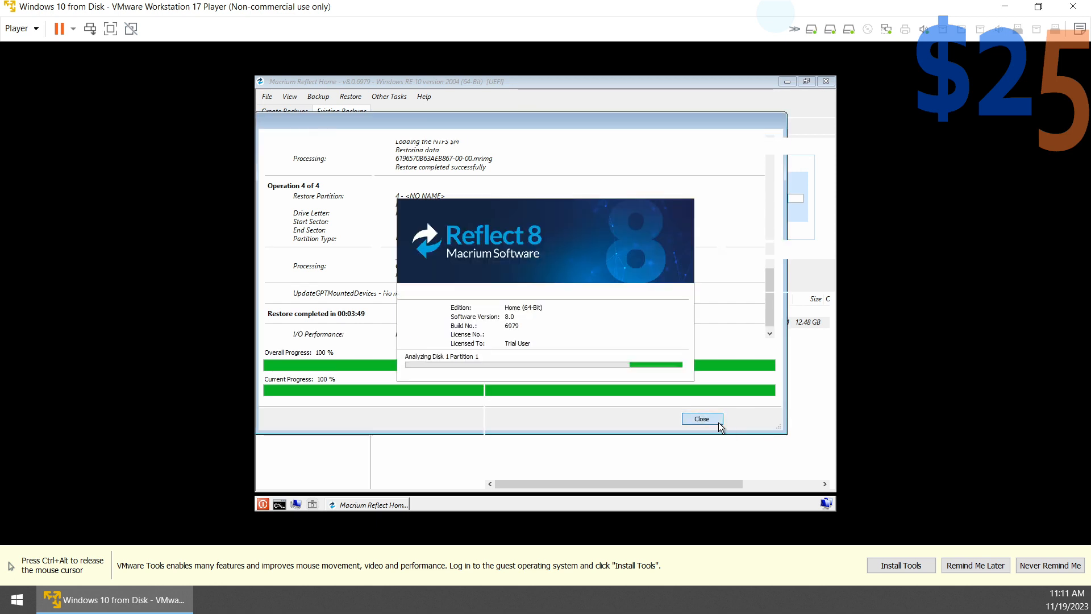
left_click(701, 419)
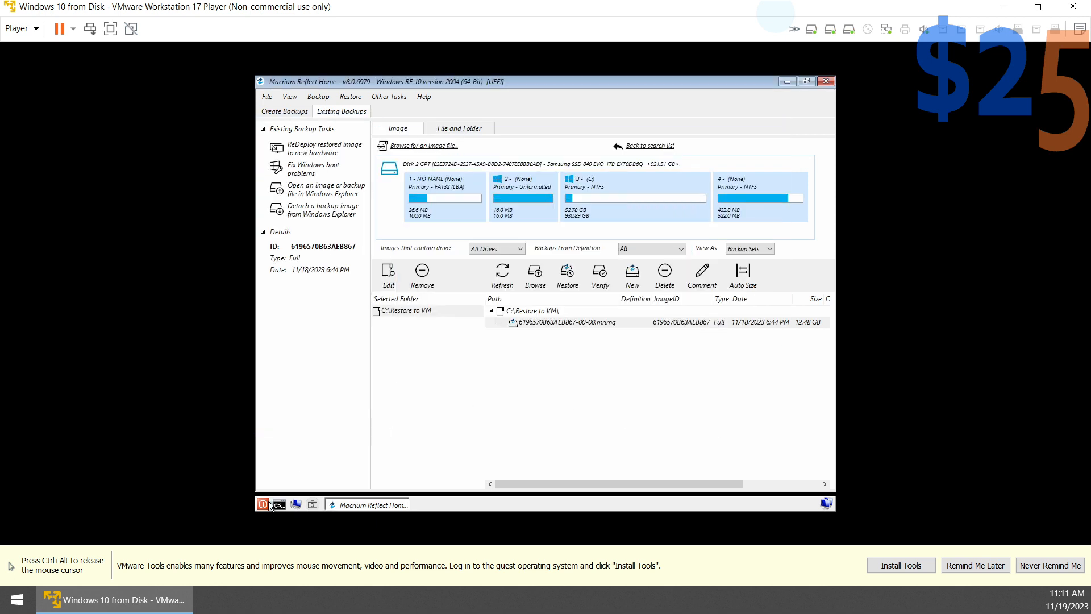
left_click(825, 82)
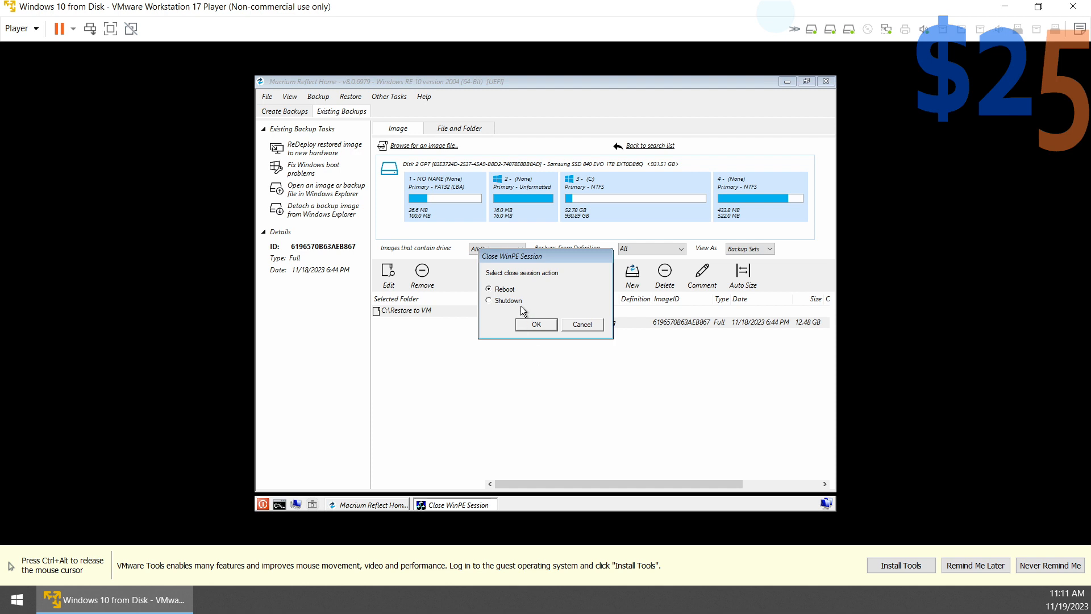
left_click(581, 324)
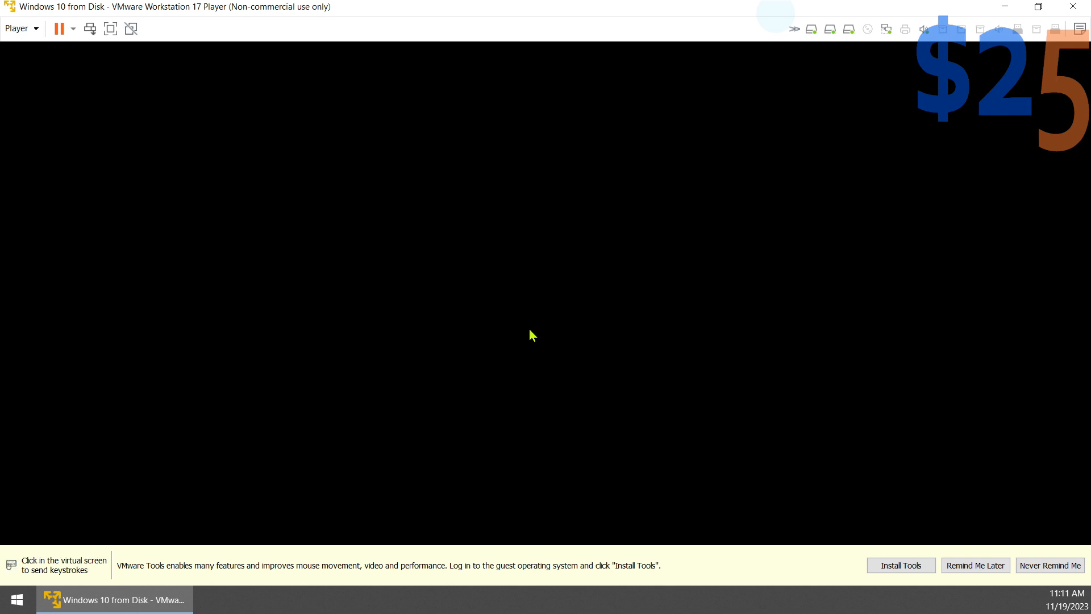
left_click(58, 28)
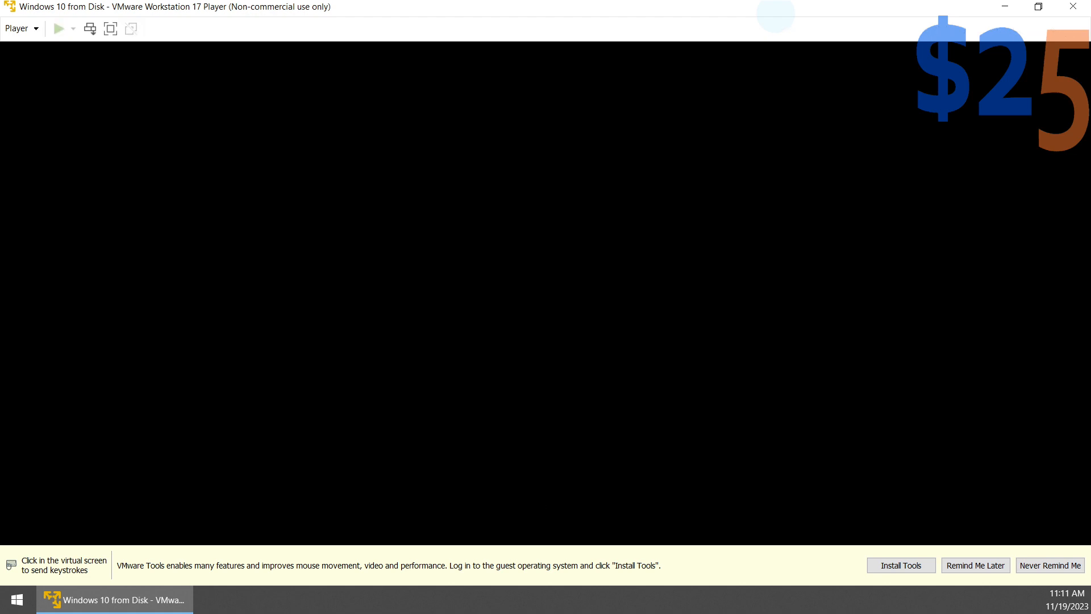
left_click(111, 29)
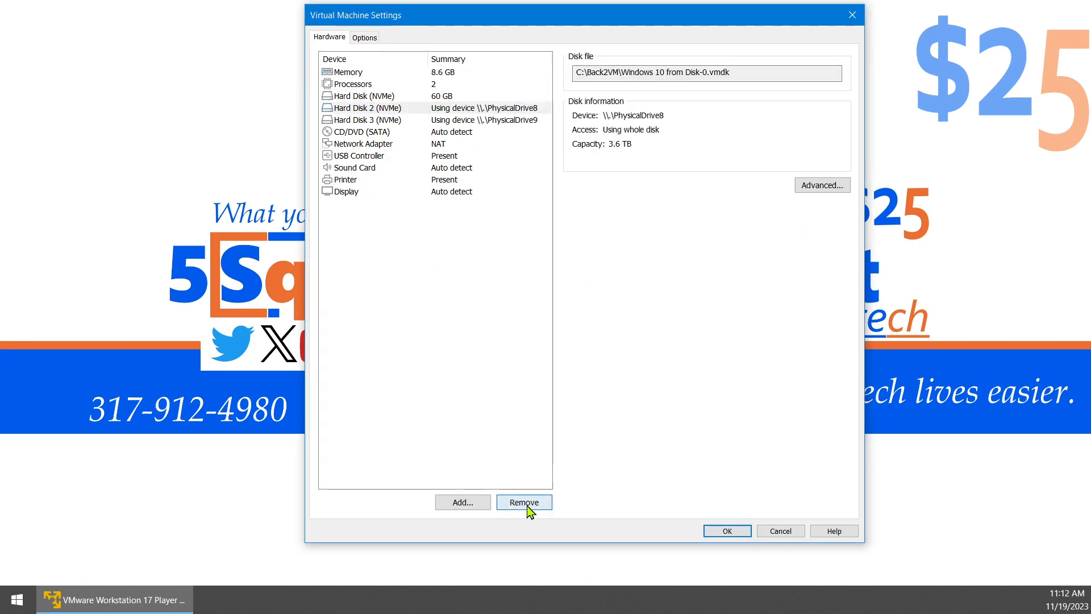
- Remove the PhysicalDrive8 and PhysicalDrive9 hard disks, save the settings and power on the VM
left_click(523, 501)
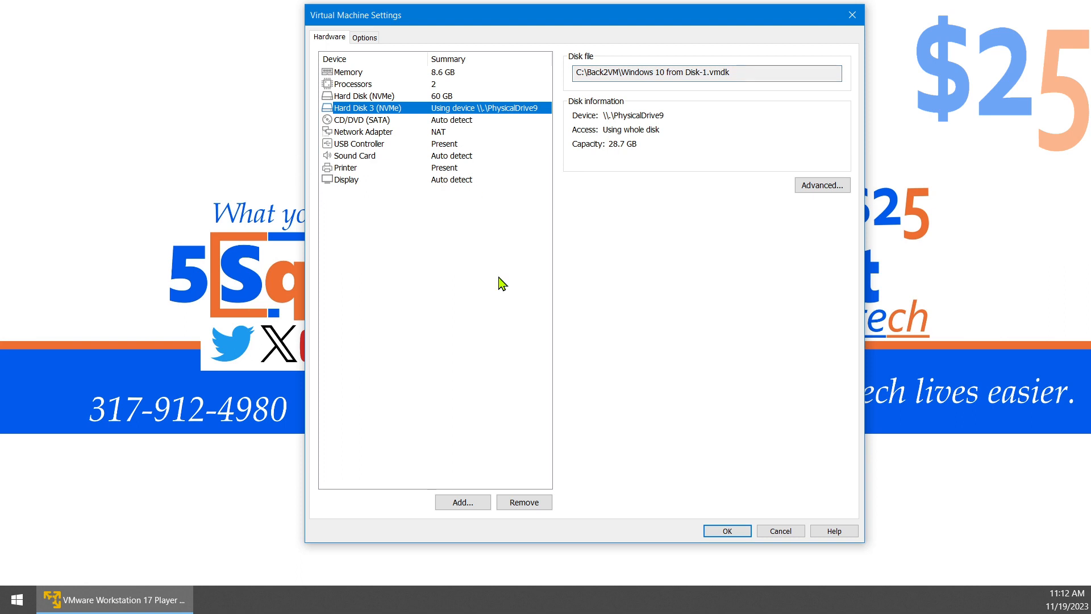
left_click(361, 108)
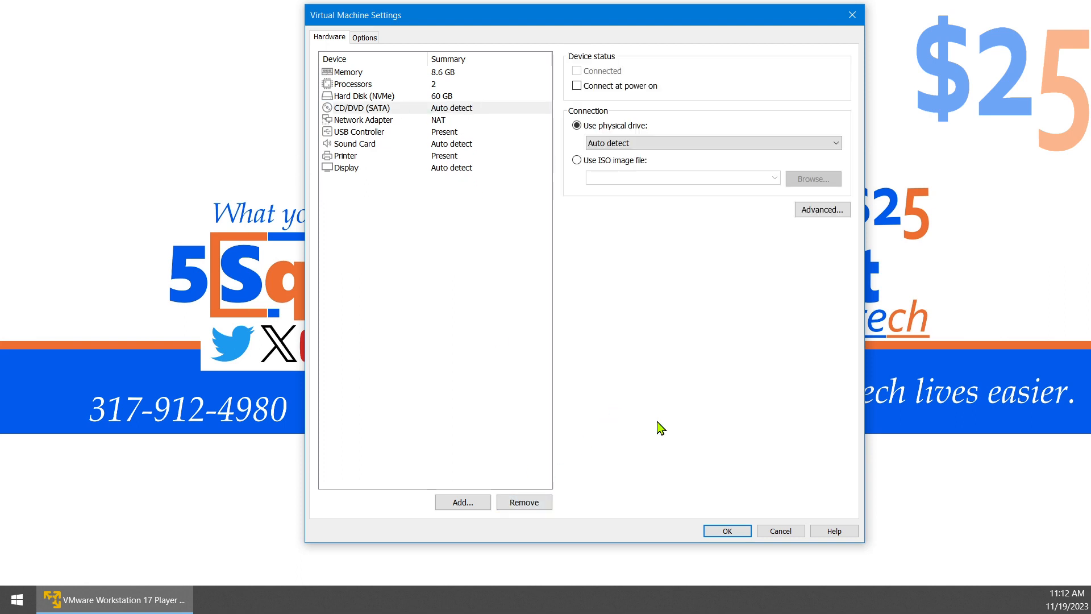
left_click(726, 531)
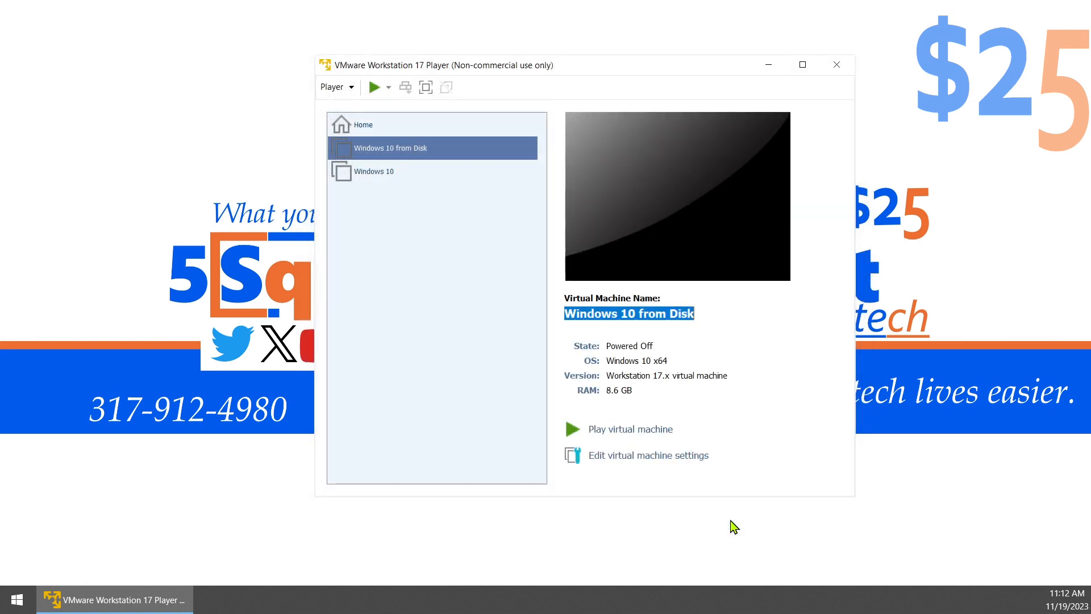
mouse_move(740, 435)
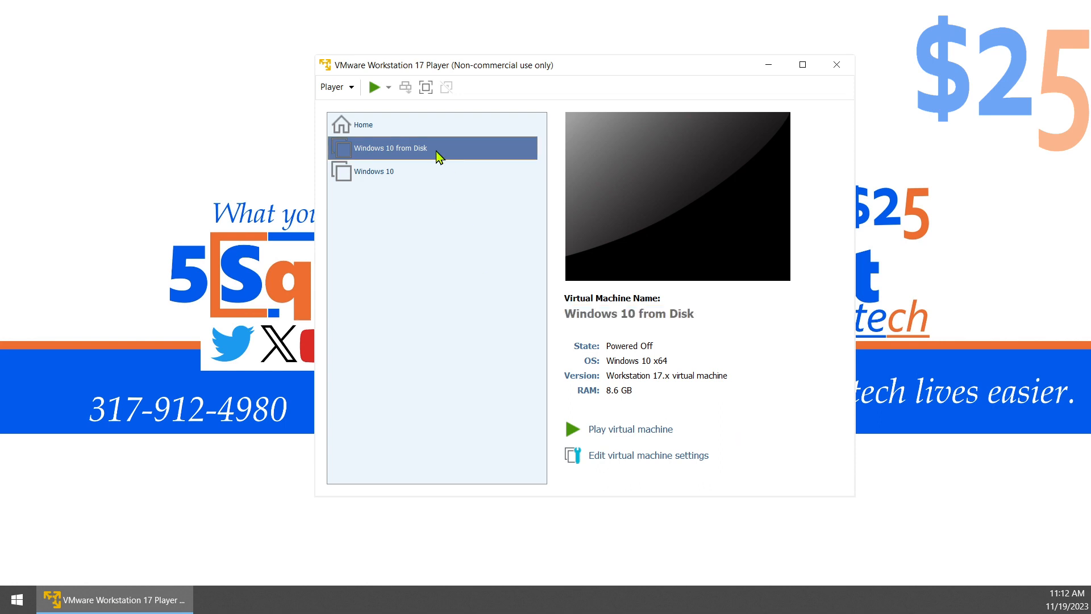
mouse_move(459, 327)
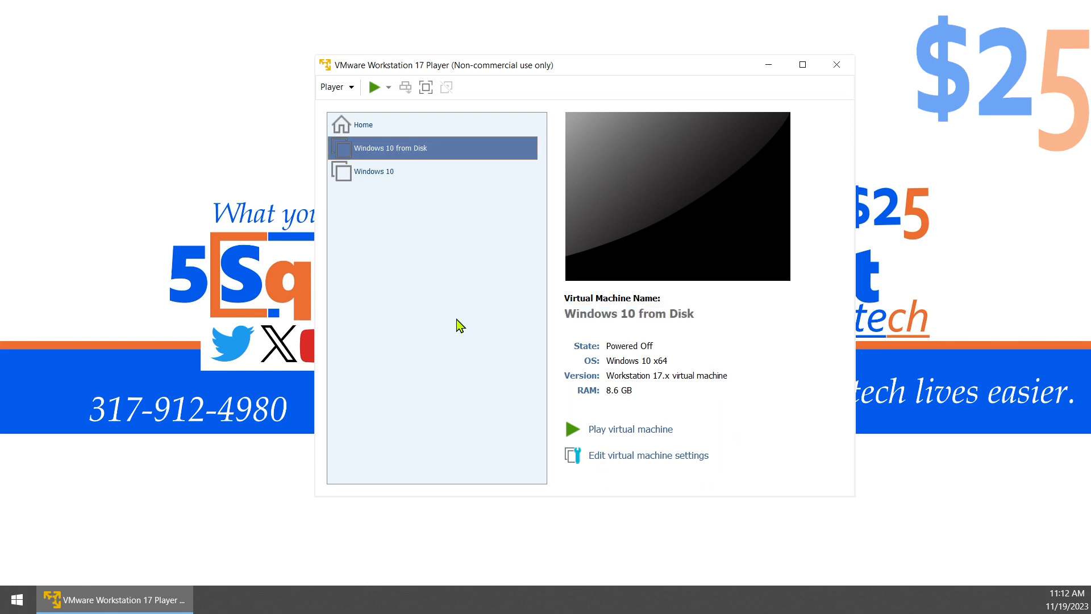
left_click(630, 429)
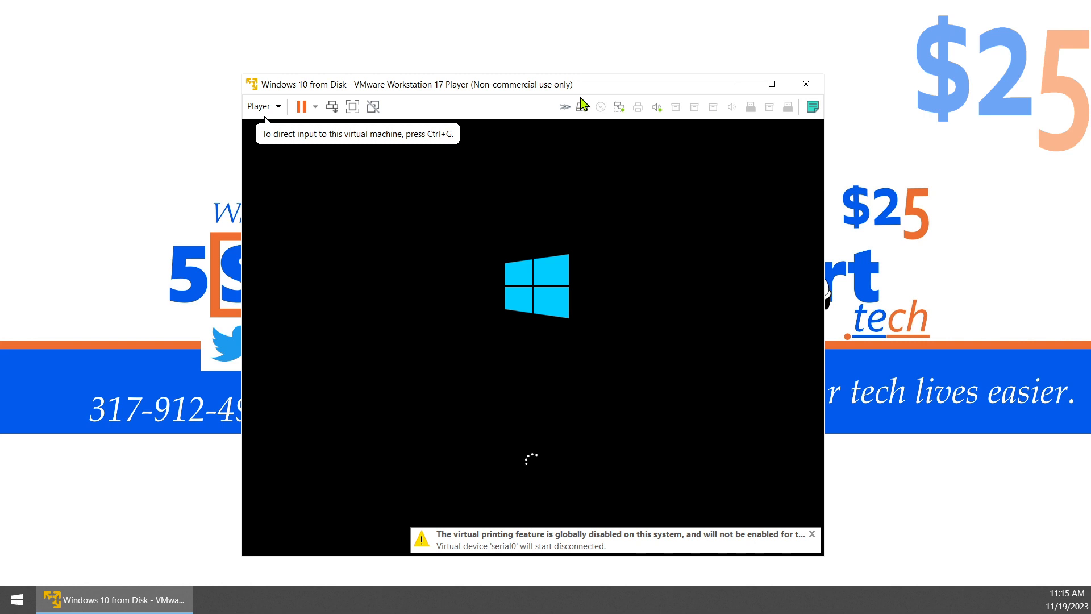
- Show the booting Windows 10 VM in full screen
left_click(811, 534)
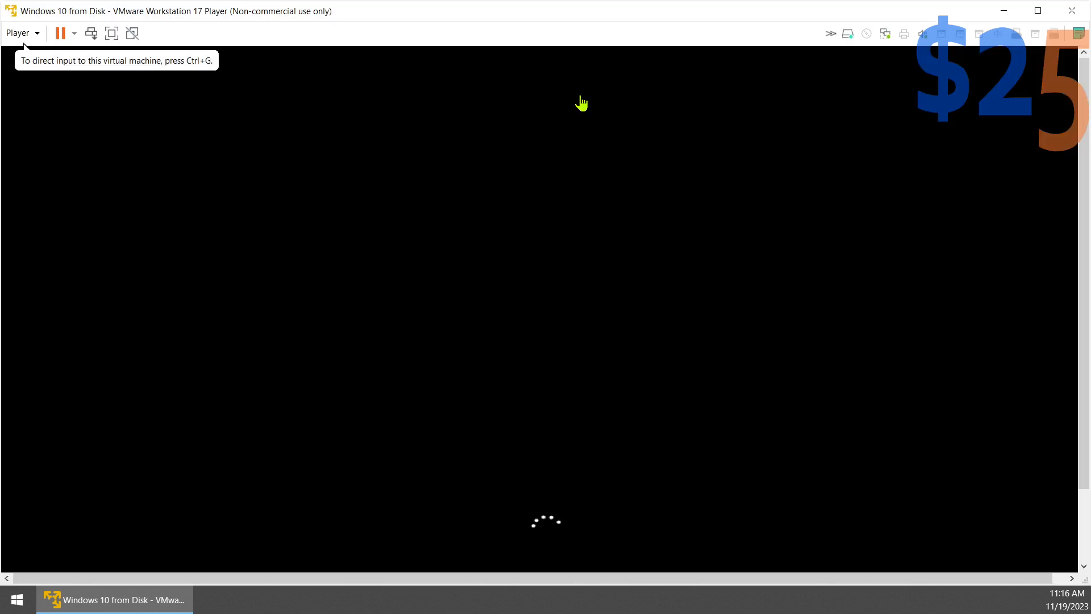
mouse_move(111, 55)
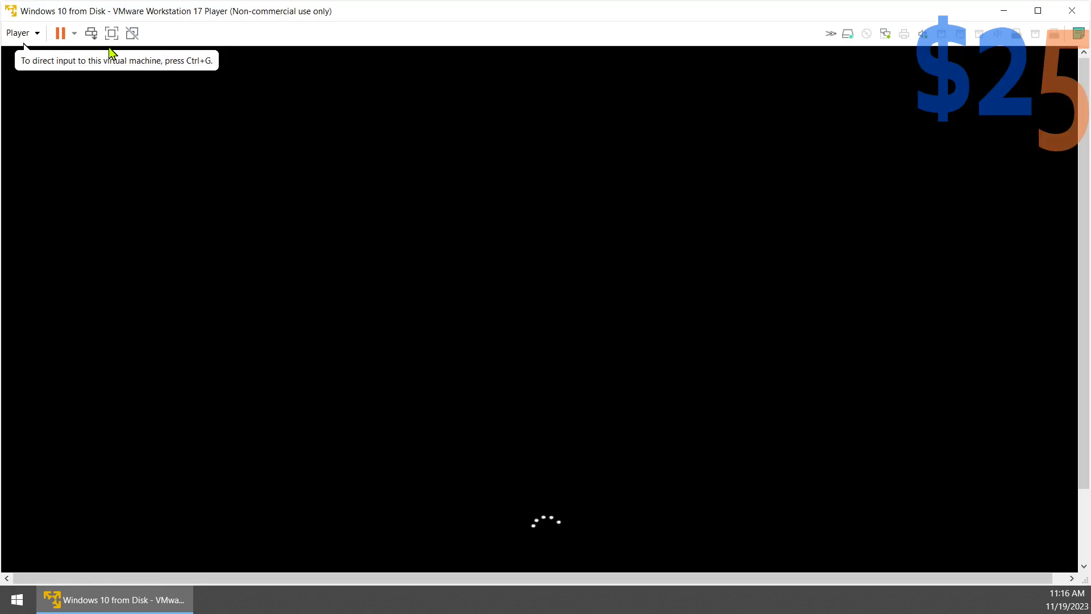